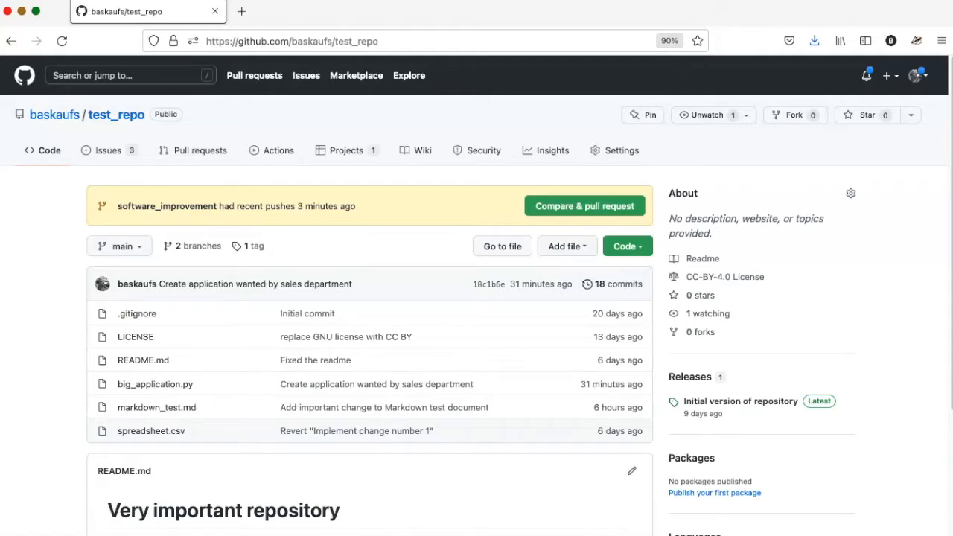
{"action": "mouse_move", "coordinate": [188, 216]}
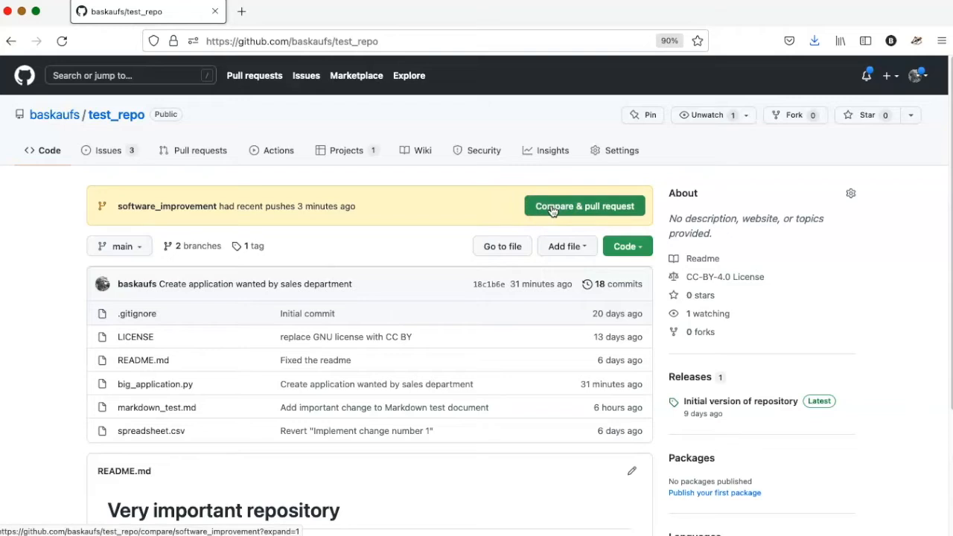
{"action": "mouse_move", "coordinate": [312, 268]}
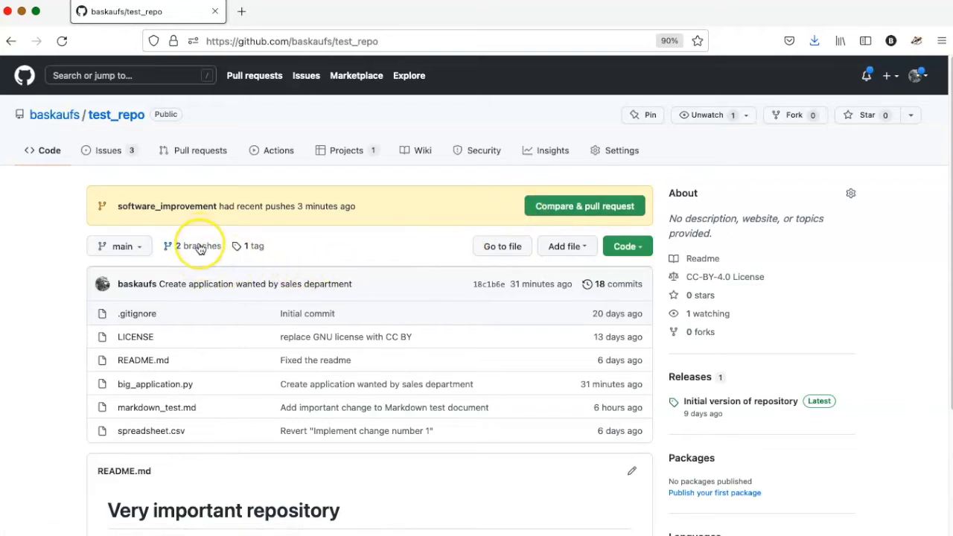
Step: List test_repo's branches and start a pull request from software_improvement
{"action": "left_click", "coordinate": [198, 245]}
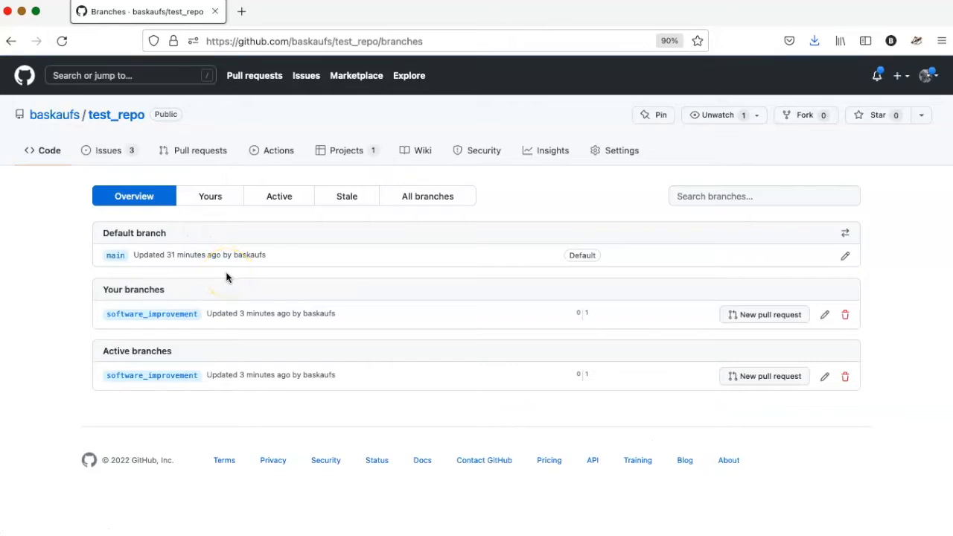
{"action": "mouse_move", "coordinate": [110, 313]}
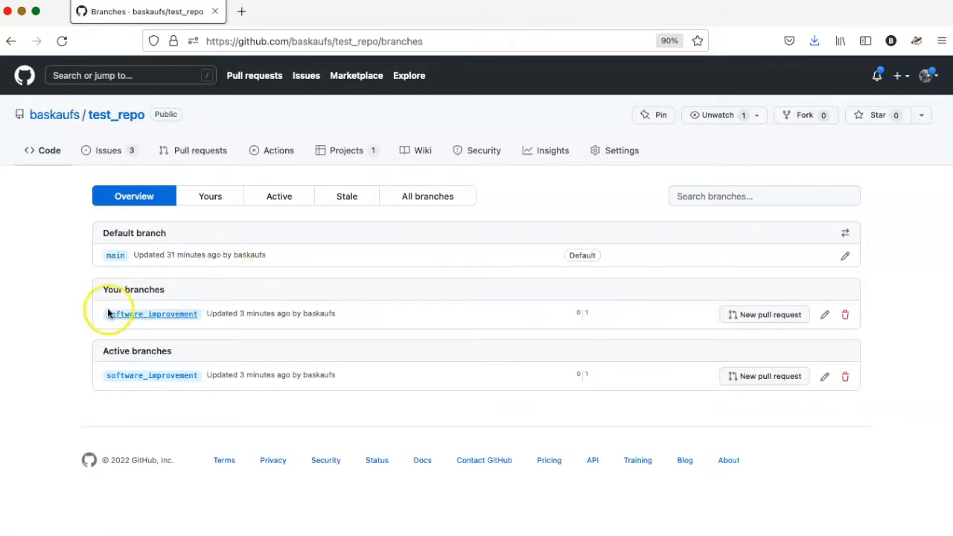
{"action": "mouse_move", "coordinate": [760, 336]}
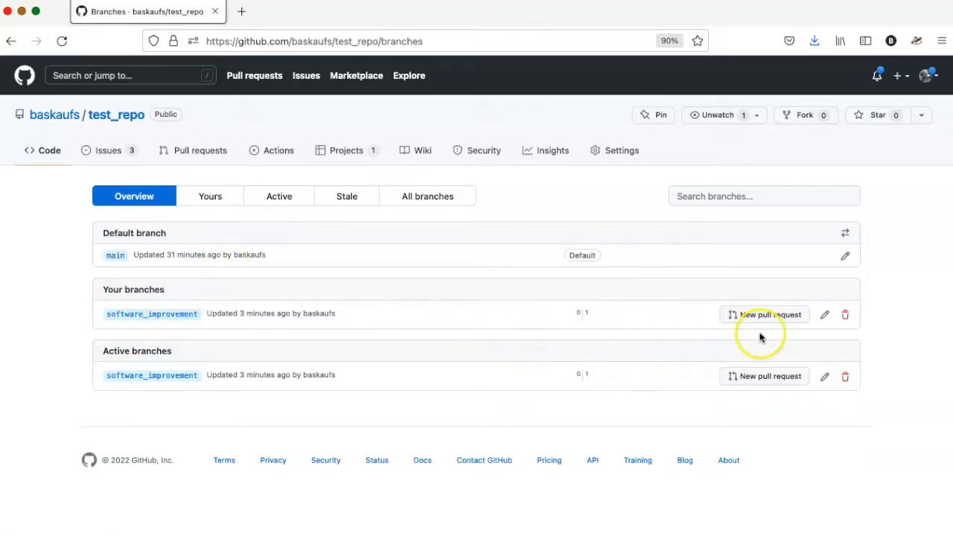
{"action": "left_click", "coordinate": [765, 313]}
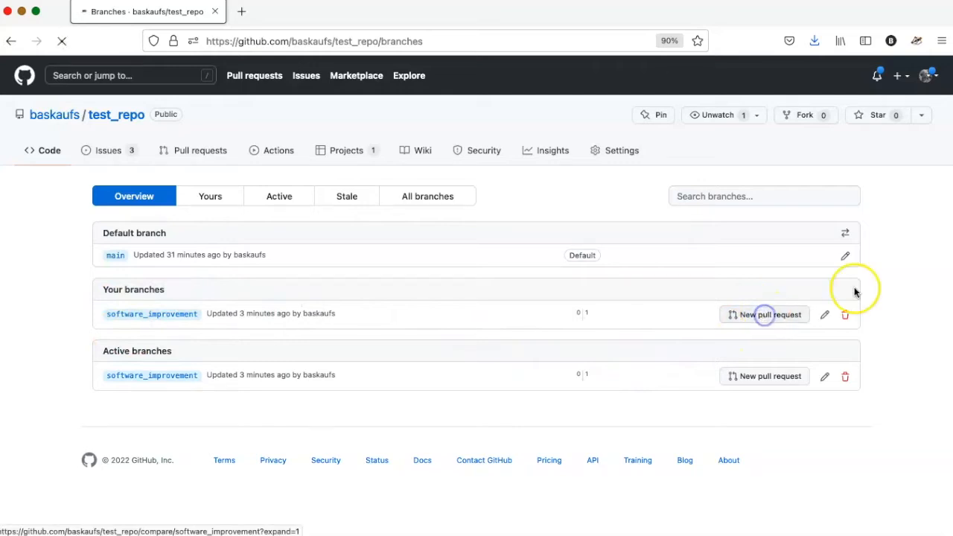
Step: Review the software_improvement diff on the compare page
{"action": "left_click", "coordinate": [765, 314]}
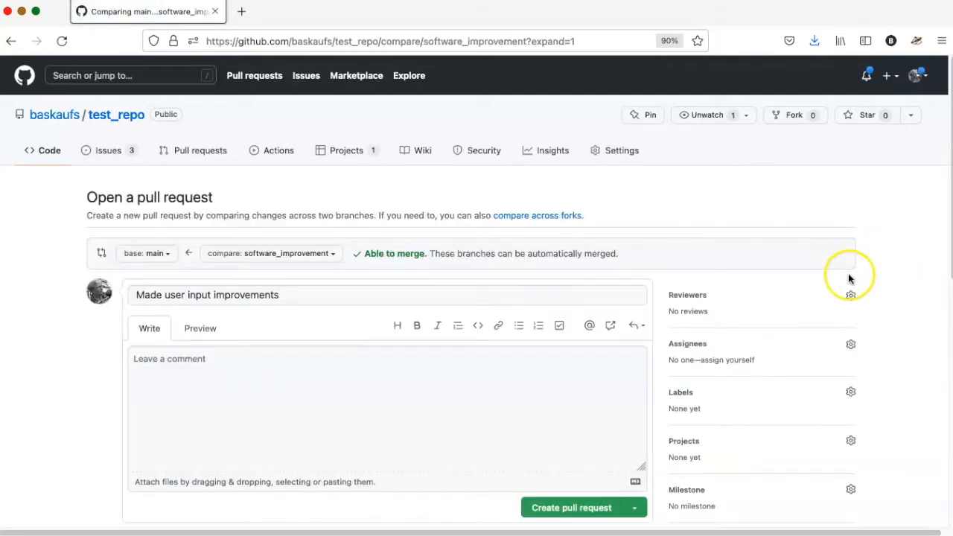
{"action": "scroll", "scroll_direction": "down", "scroll_amount": 3}
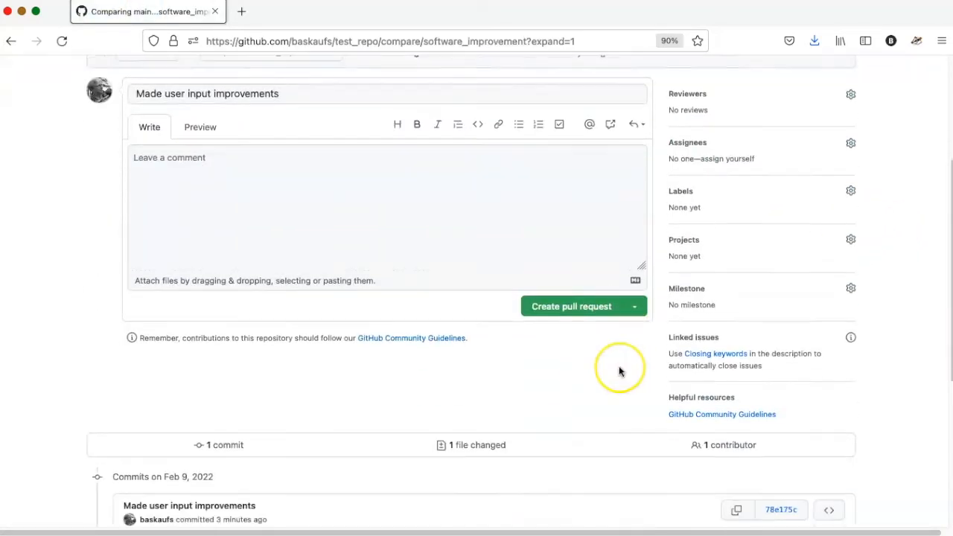
{"action": "scroll", "scroll_direction": "down", "scroll_amount": 3}
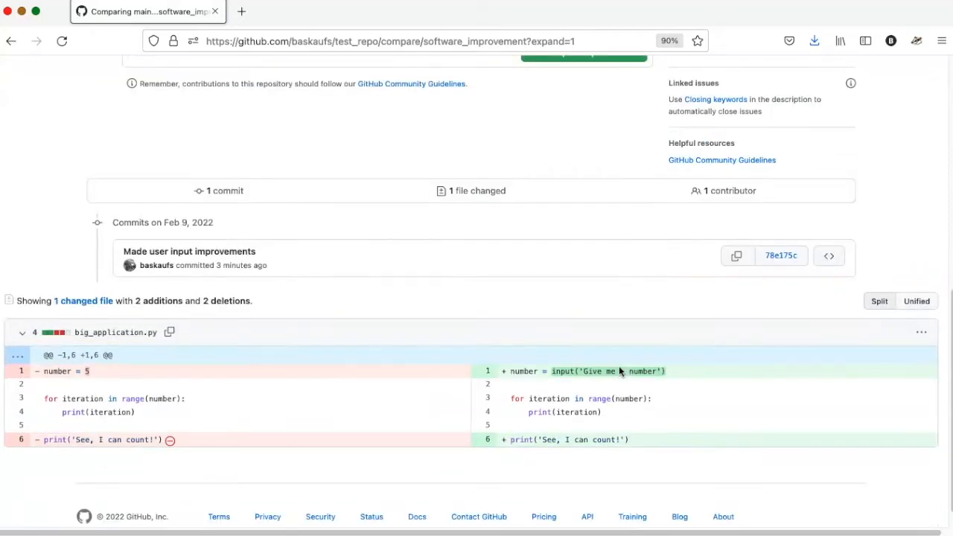
{"action": "mouse_move", "coordinate": [620, 369]}
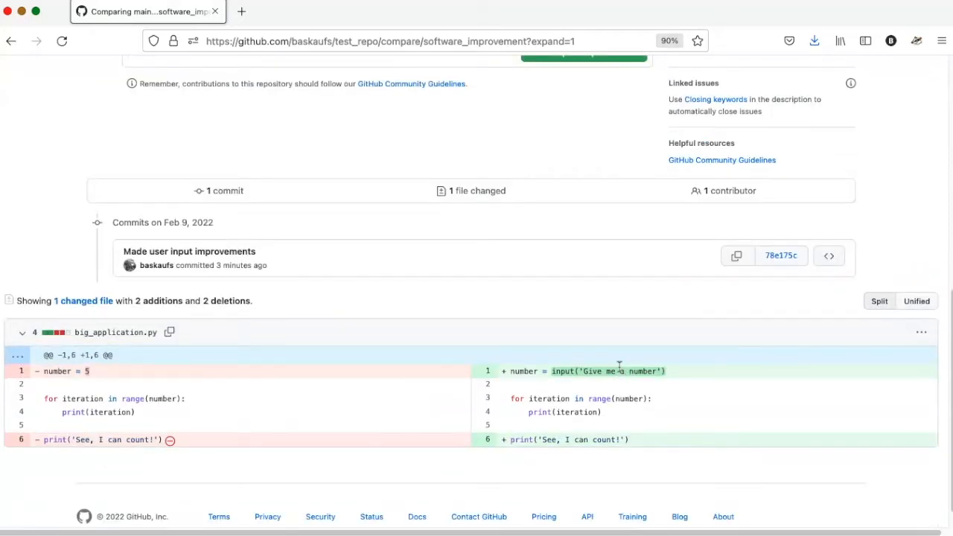
{"action": "scroll", "scroll_direction": "up", "scroll_amount": 3}
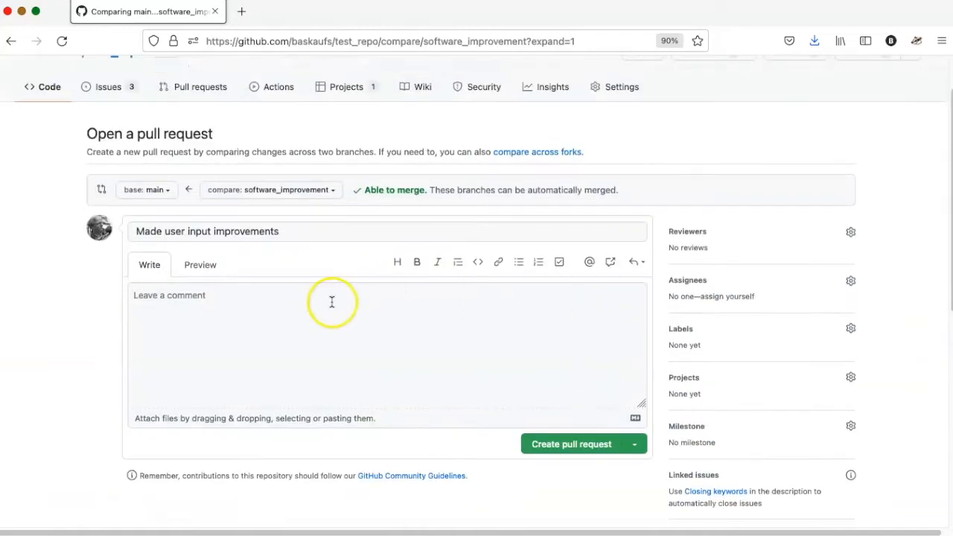
Step: Describe the pull request as "I think that I've fixed everything." and create it
{"action": "left_click", "coordinate": [359, 308]}
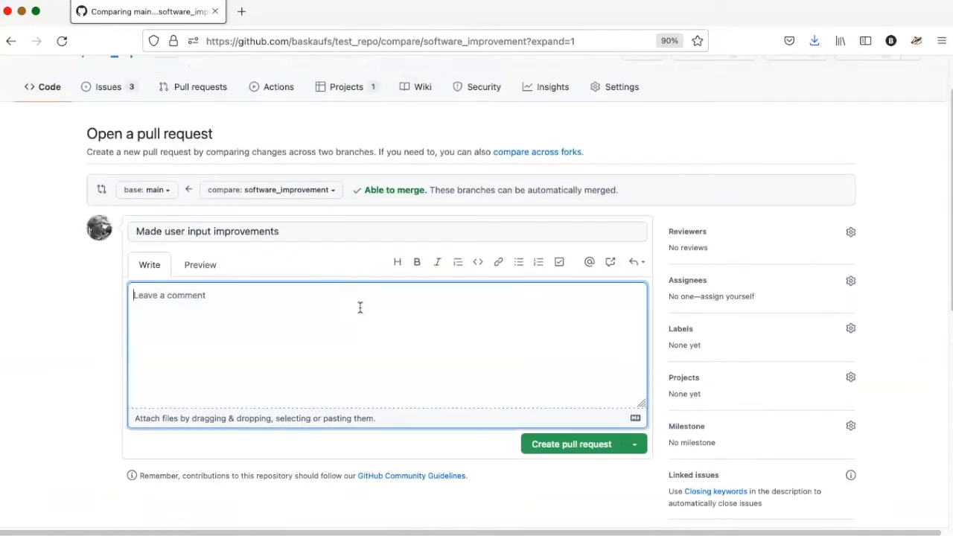
{"action": "type", "text": "I think that I've fixe"}
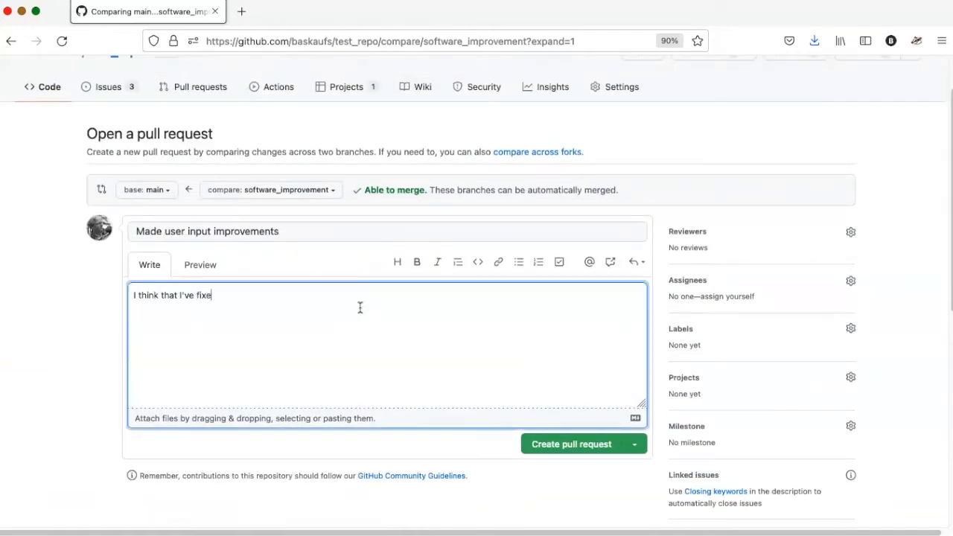
{"action": "type", "text": "d everything."}
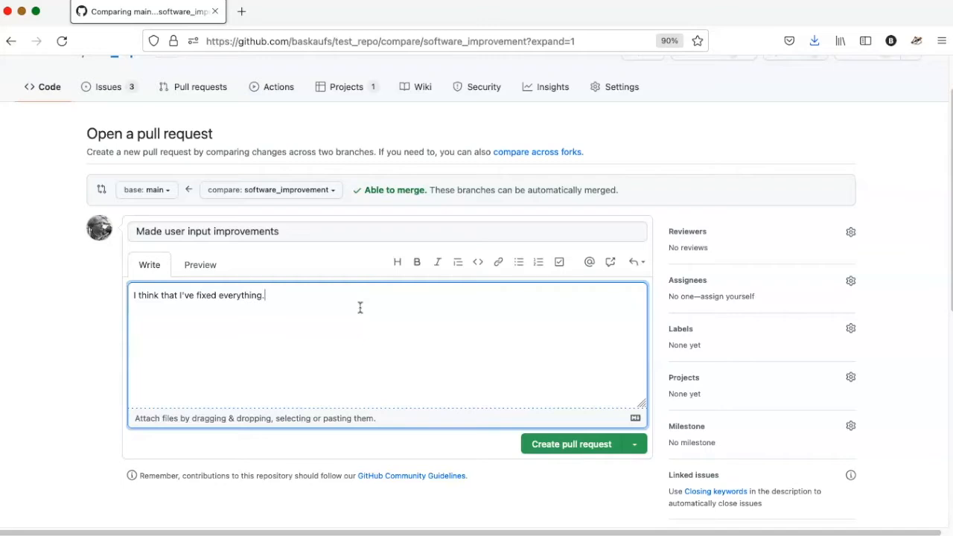
{"action": "left_click", "coordinate": [571, 444]}
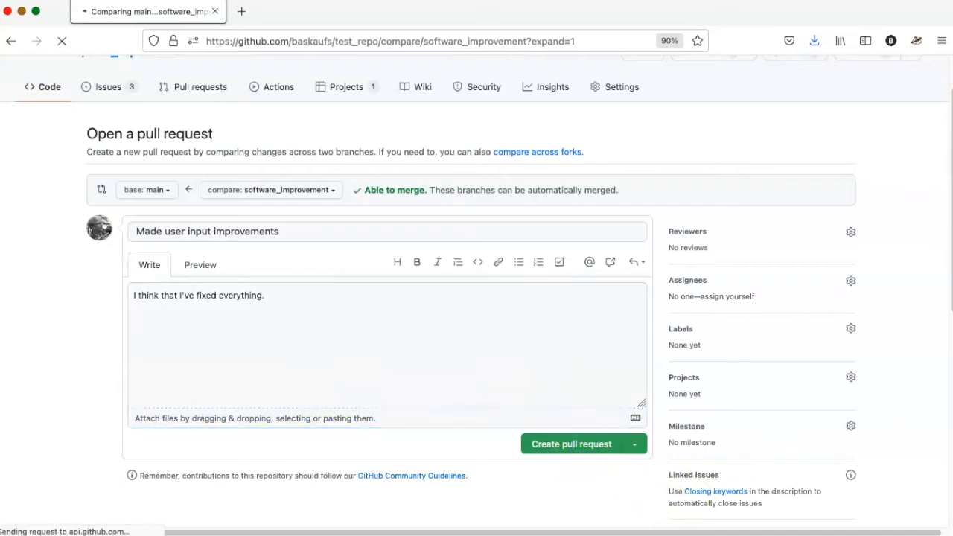
{"action": "left_click", "coordinate": [572, 444]}
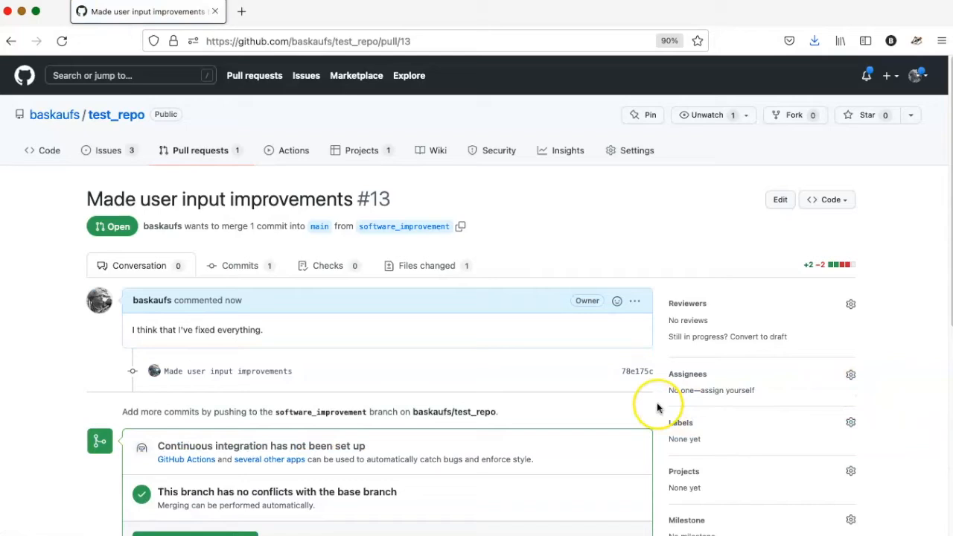
Step: Assign the alter-ego account and add it as reviewer on pull request #13
{"action": "scroll", "scroll_direction": "down", "scroll_amount": 3}
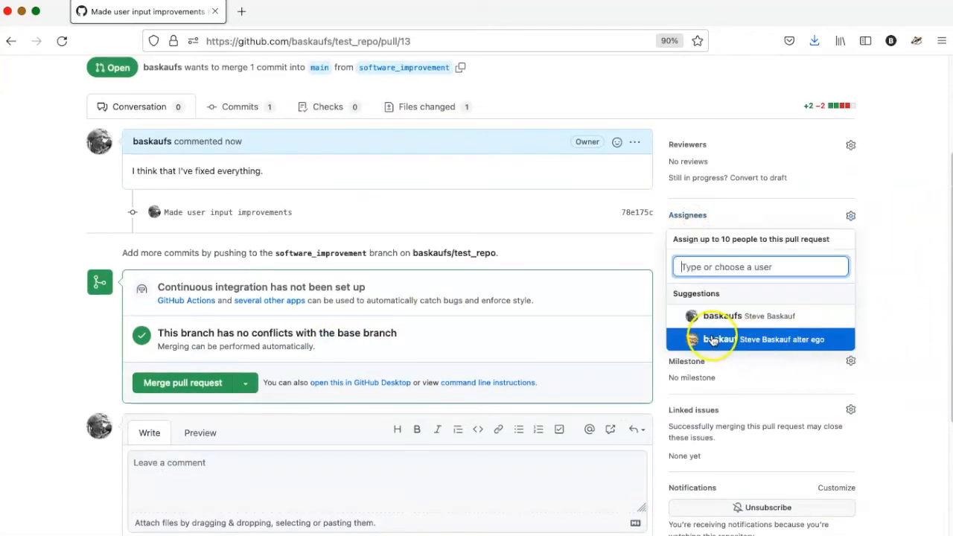
{"action": "left_click", "coordinate": [719, 340]}
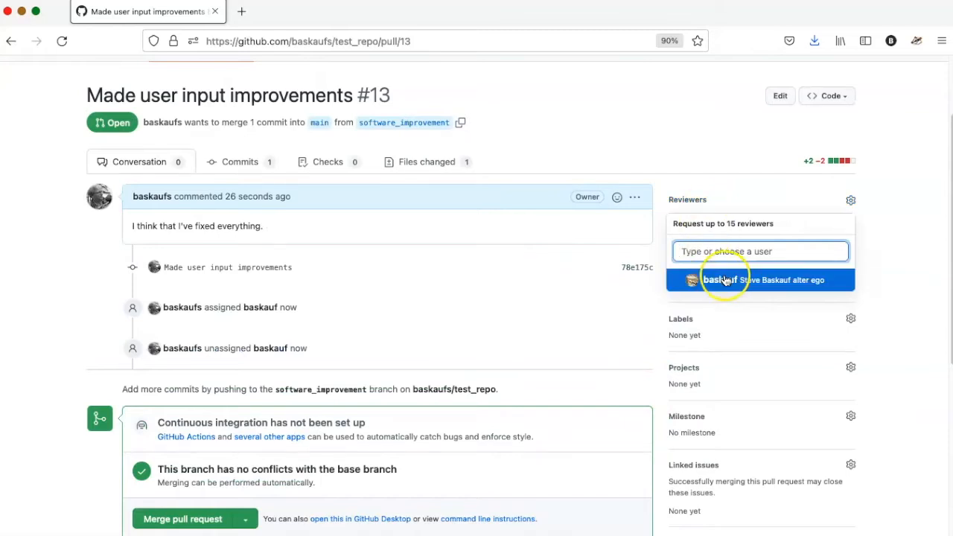
{"action": "left_click", "coordinate": [745, 279]}
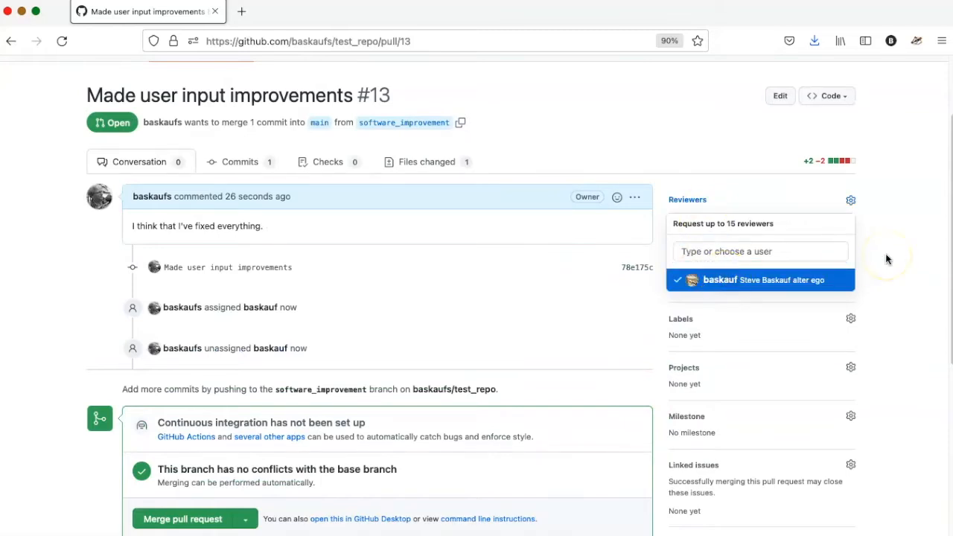
{"action": "left_click", "coordinate": [760, 279]}
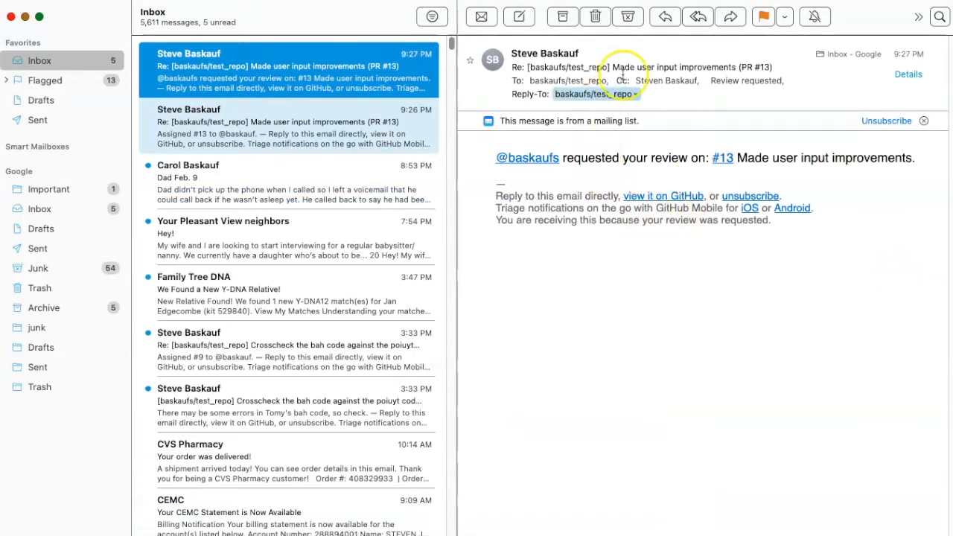
{"action": "mouse_move", "coordinate": [669, 182]}
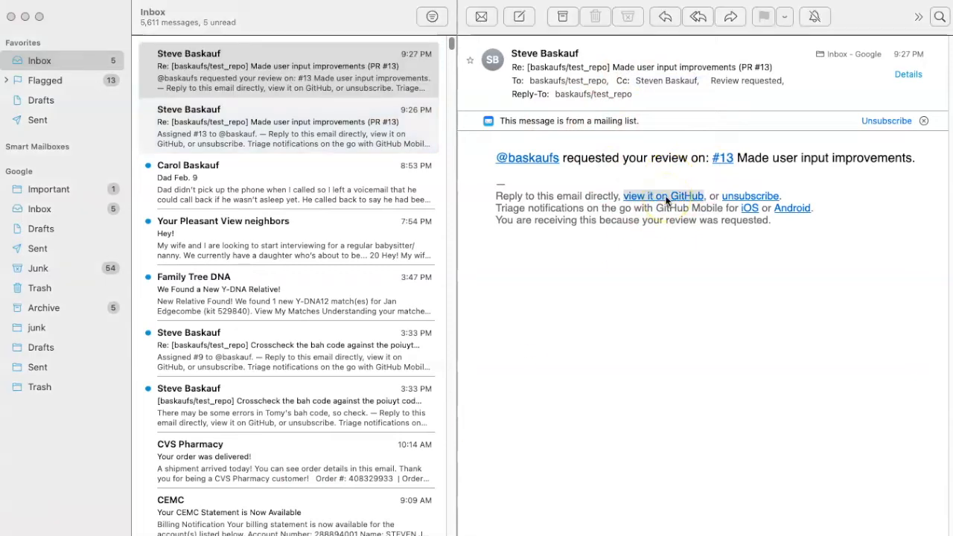
Step: Follow the review-request email's link to pull request #13 on GitHub
{"action": "right_click", "coordinate": [663, 196]}
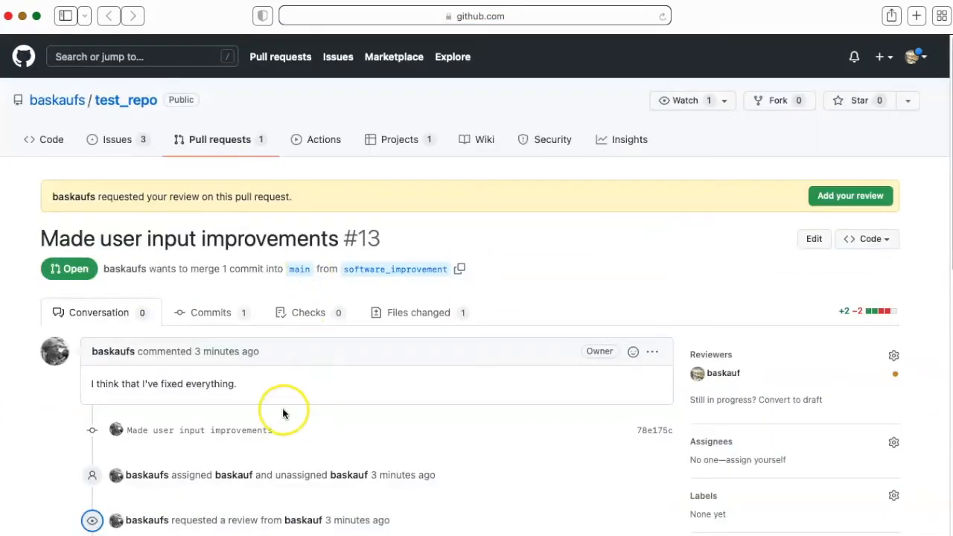
Step: Browse the commits and big_application.py changes, then begin a review
{"action": "scroll", "scroll_direction": "down", "scroll_amount": 3}
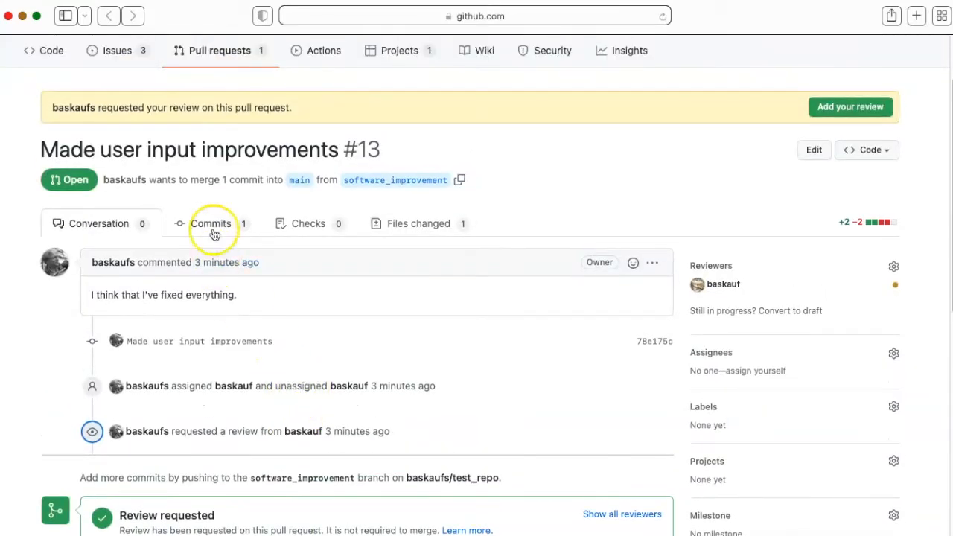
{"action": "left_click", "coordinate": [211, 224]}
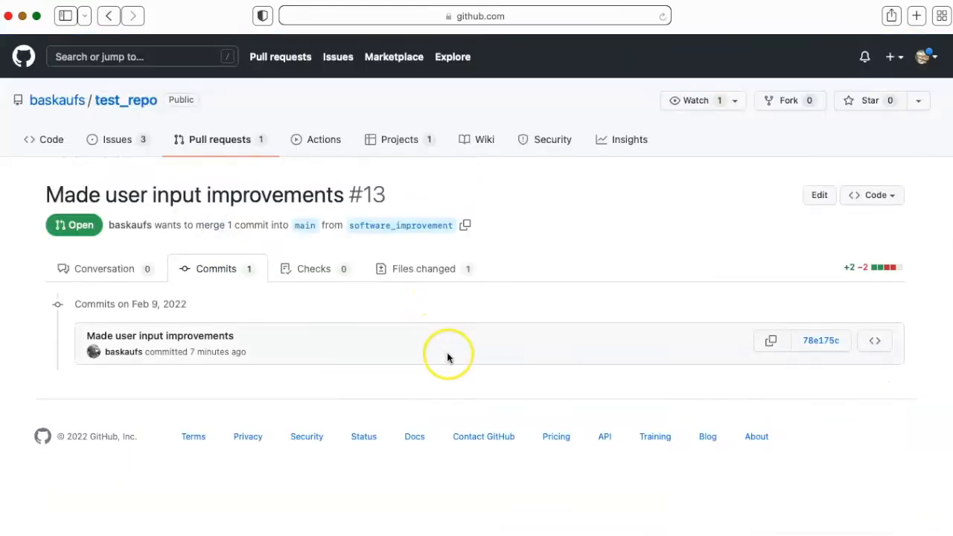
{"action": "mouse_move", "coordinate": [160, 336]}
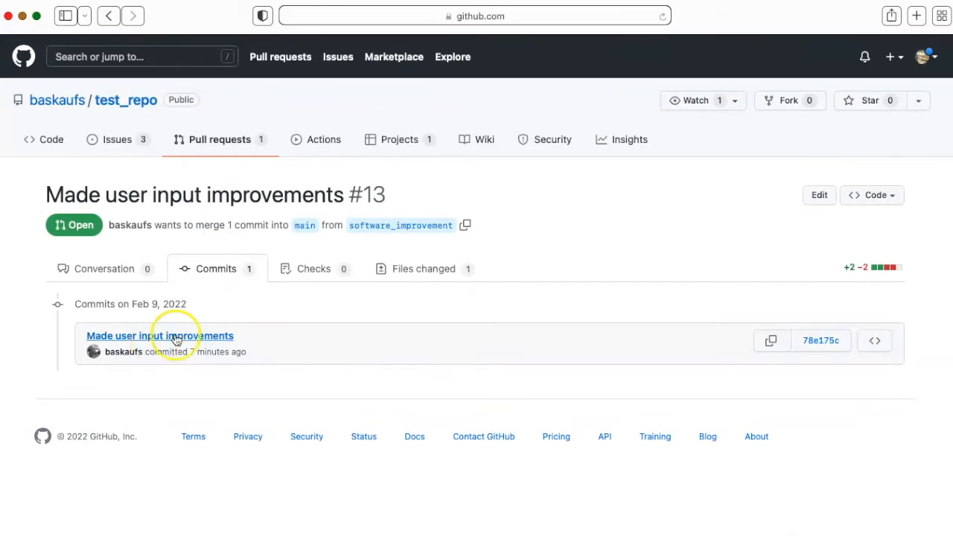
{"action": "left_click", "coordinate": [104, 269]}
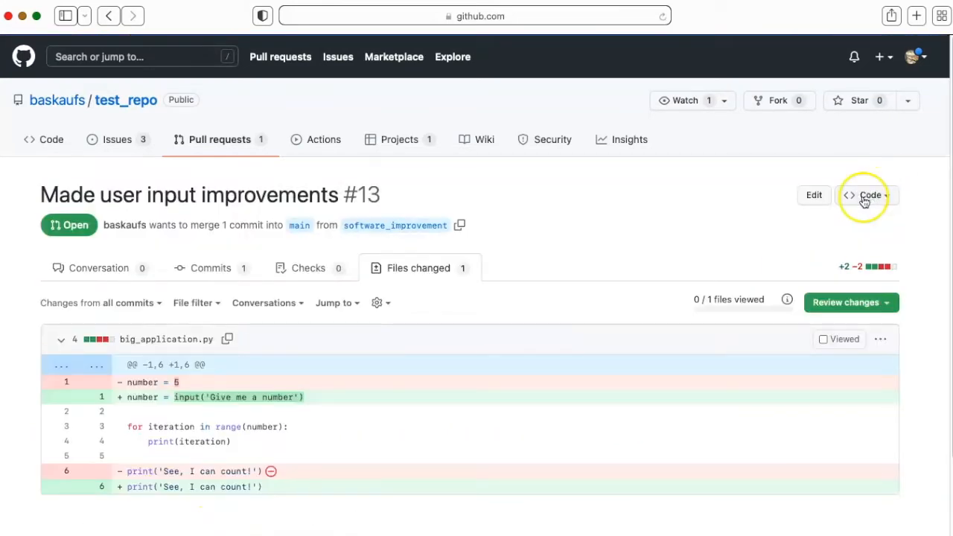
{"action": "scroll", "scroll_direction": "down", "scroll_amount": 3}
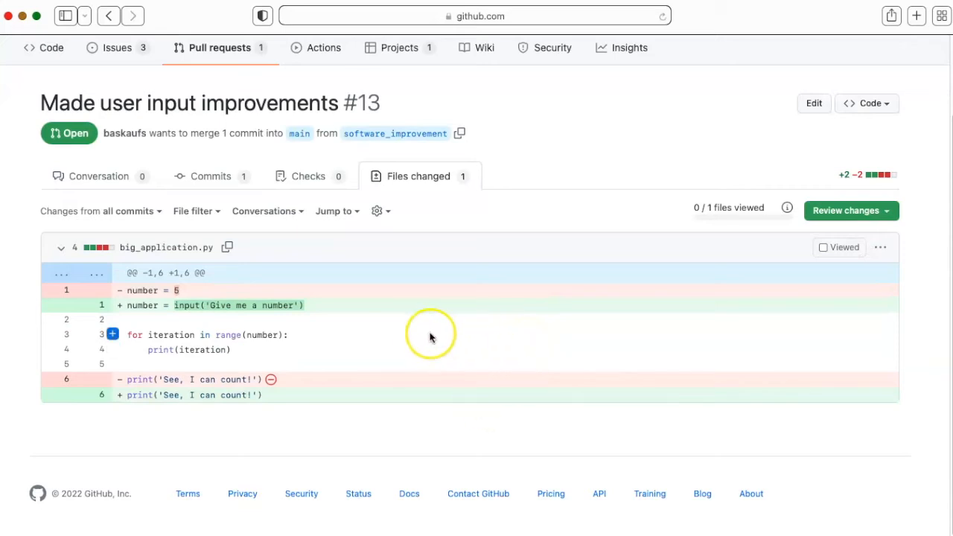
{"action": "mouse_move", "coordinate": [363, 389]}
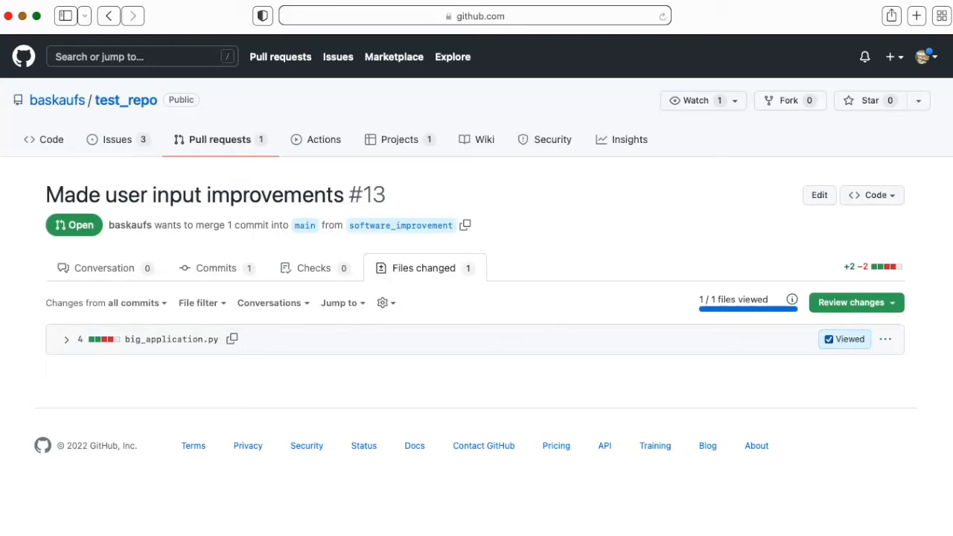
{"action": "left_click", "coordinate": [851, 303]}
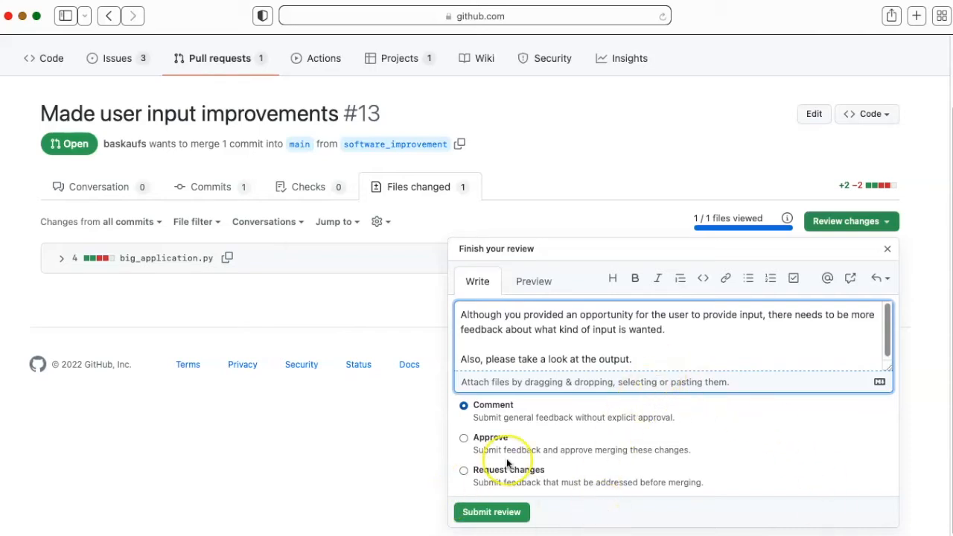
{"action": "mouse_move", "coordinate": [478, 473]}
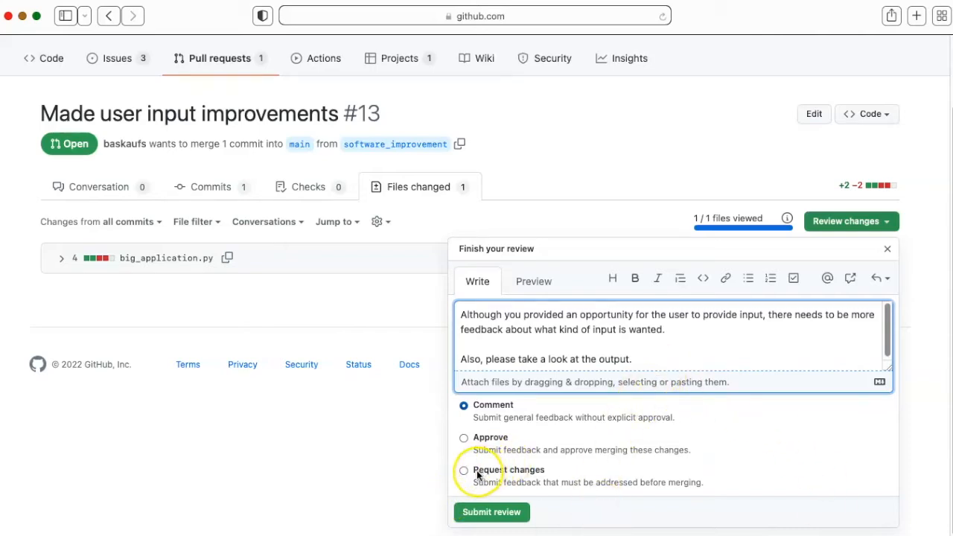
Step: Submit the review with Request changes selected
{"action": "left_click", "coordinate": [464, 470]}
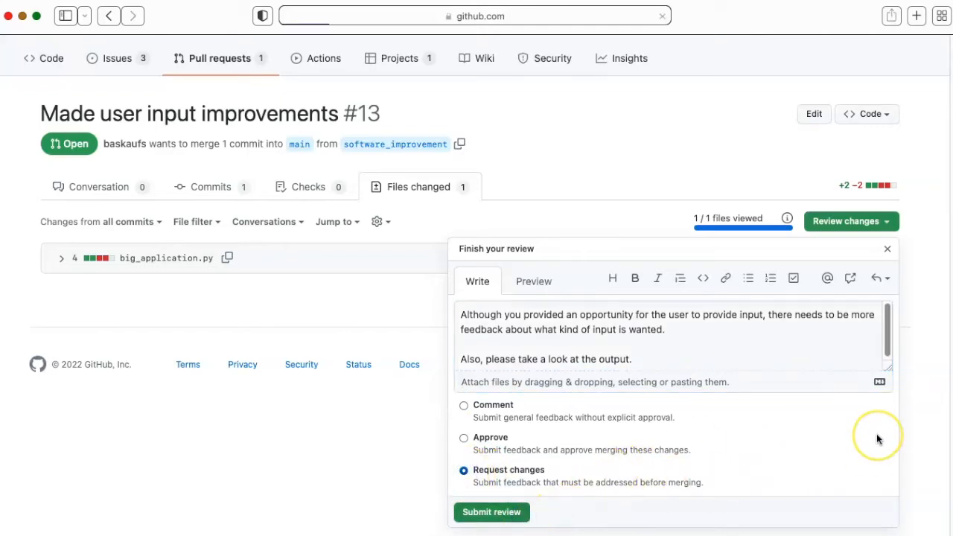
{"action": "left_click", "coordinate": [492, 511]}
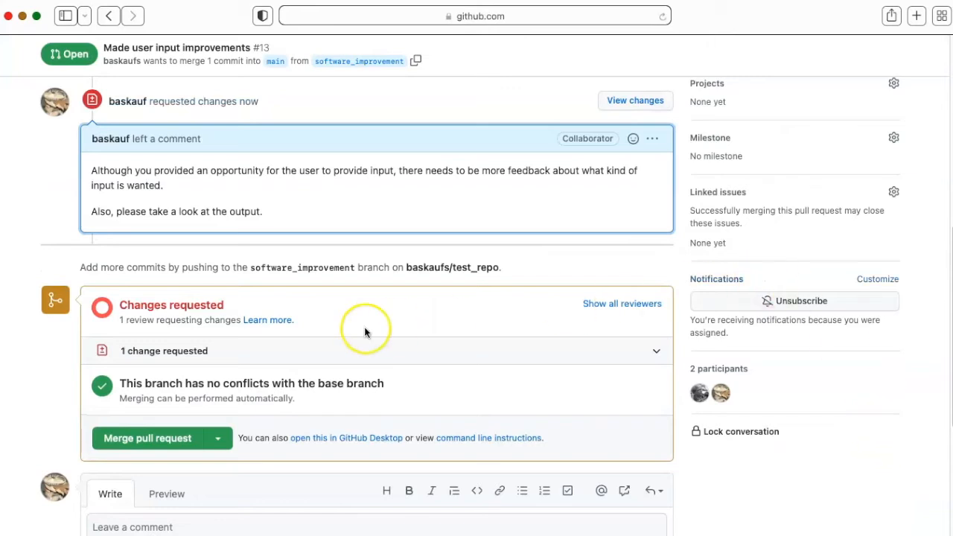
{"action": "mouse_move", "coordinate": [250, 345]}
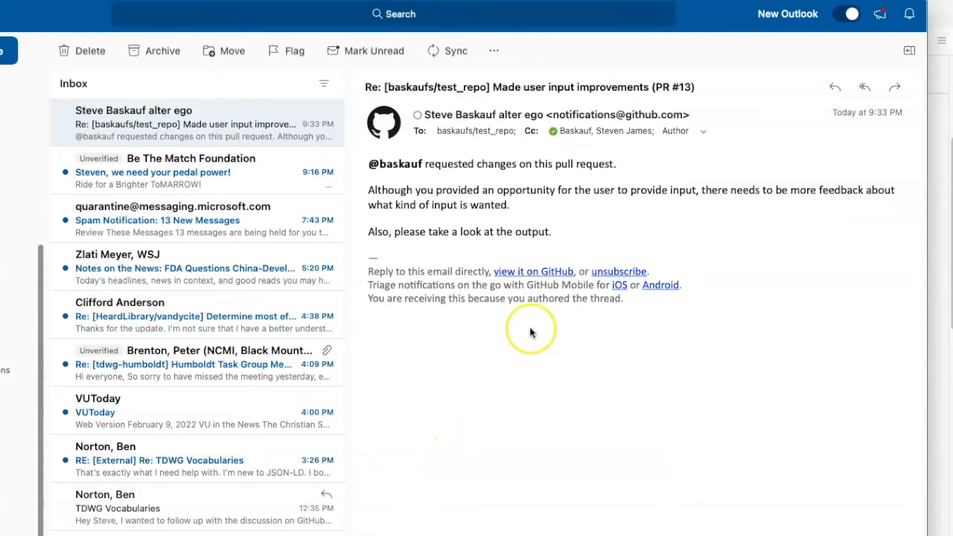
{"action": "mouse_move", "coordinate": [555, 155]}
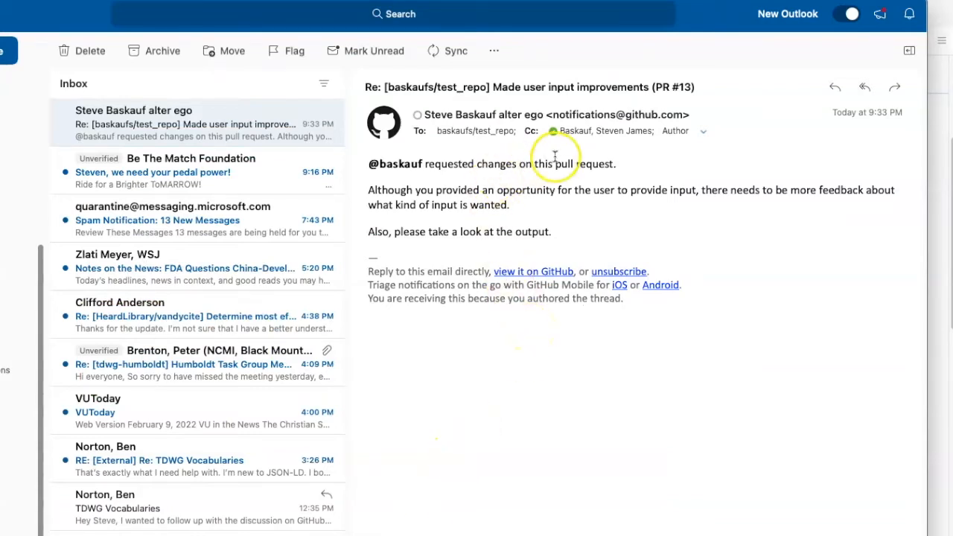
{"action": "mouse_move", "coordinate": [580, 211]}
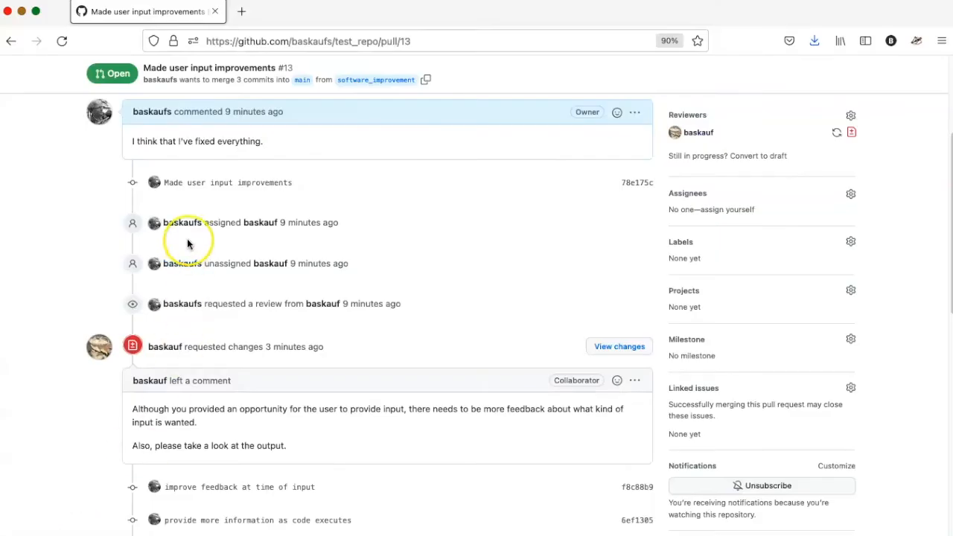
{"action": "scroll", "scroll_direction": "down", "scroll_amount": 3}
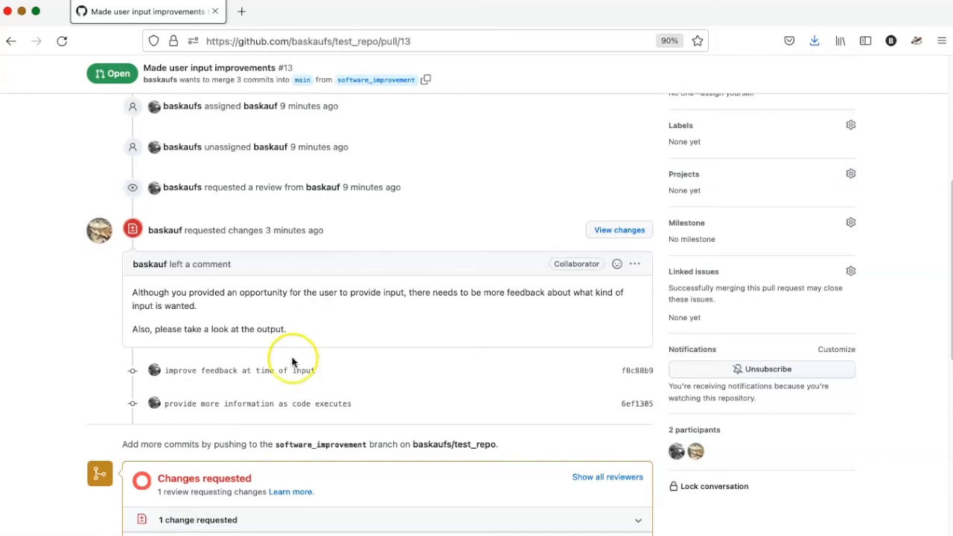
{"action": "scroll", "scroll_direction": "down", "scroll_amount": 3}
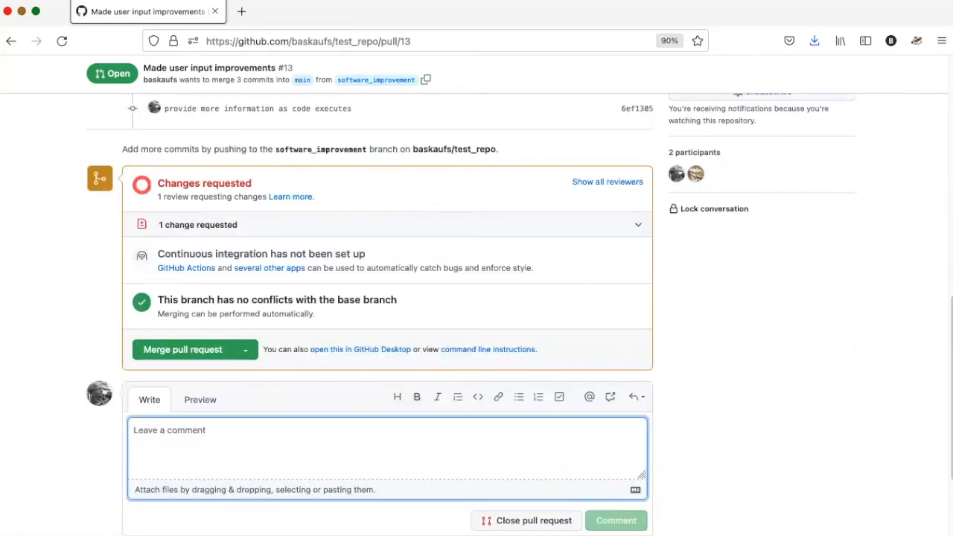
{"action": "mouse_move", "coordinate": [201, 438]}
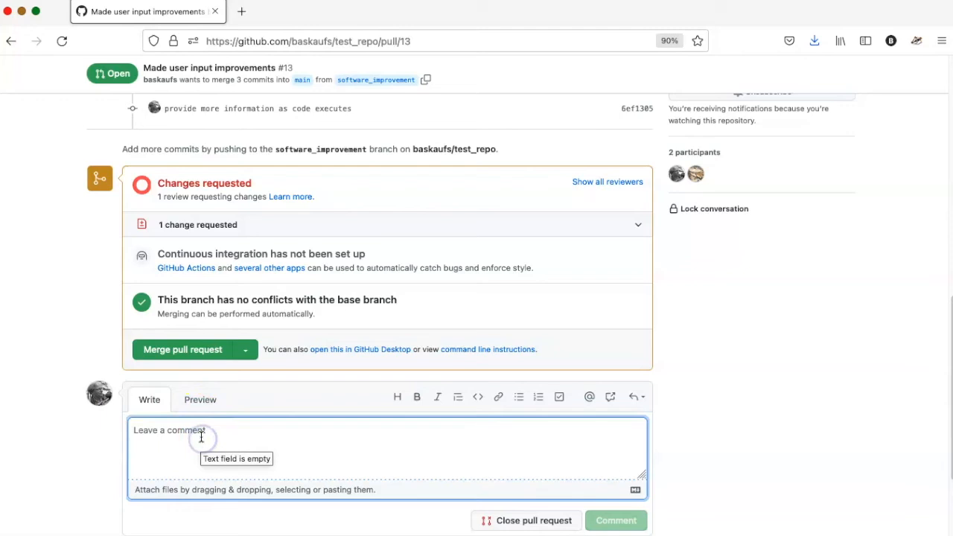
{"action": "type", "text": "@"}
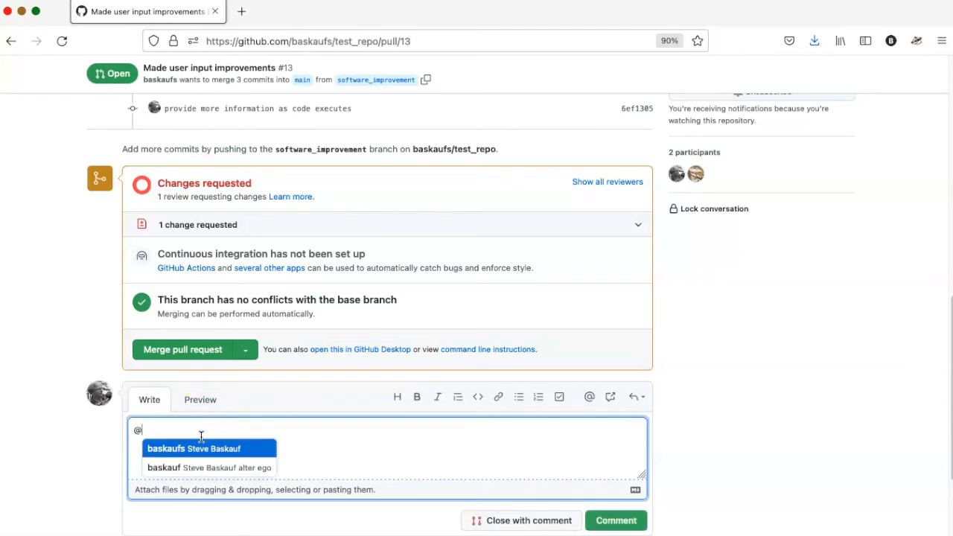
{"action": "type", "text": "baskauf plea"}
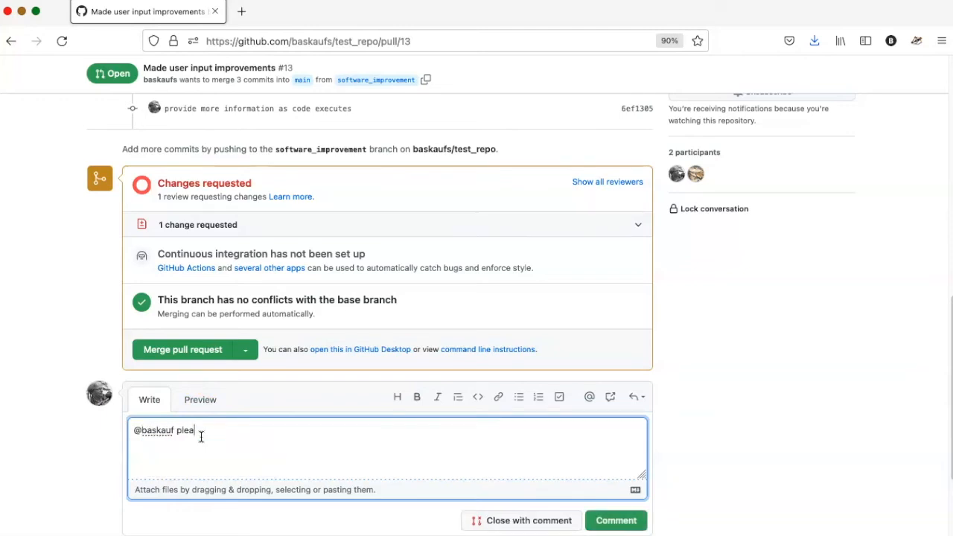
{"action": "type", "text": "se look at the changes"}
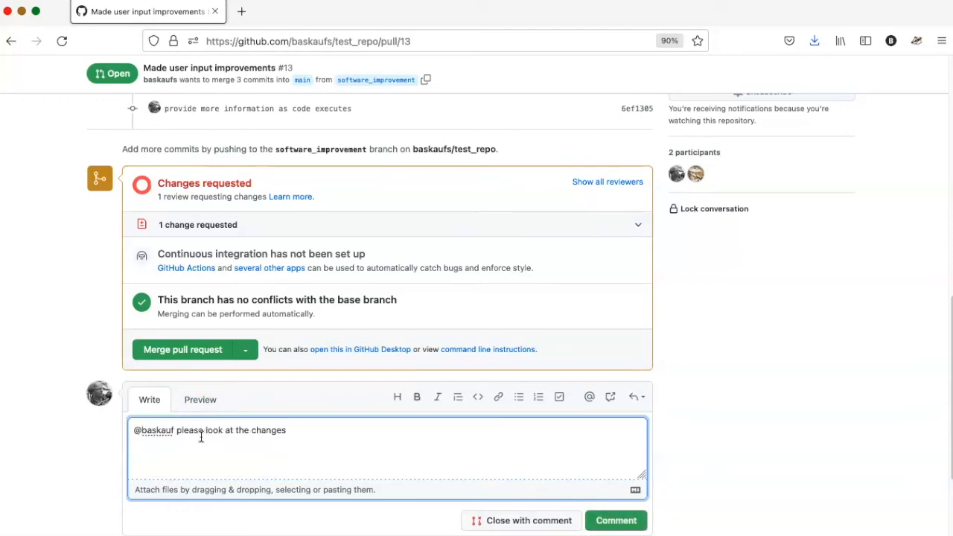
{"action": "type", "text": "I made"}
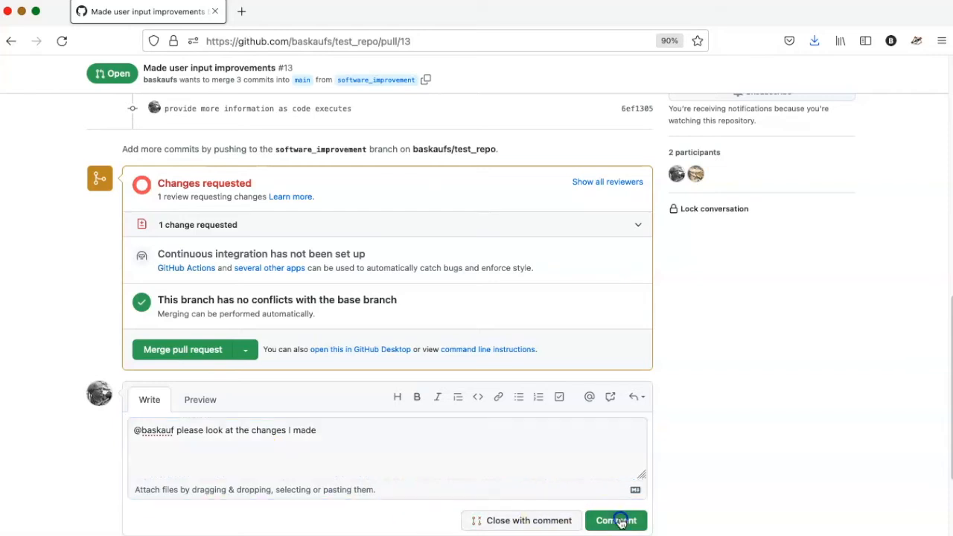
{"action": "left_click", "coordinate": [616, 520]}
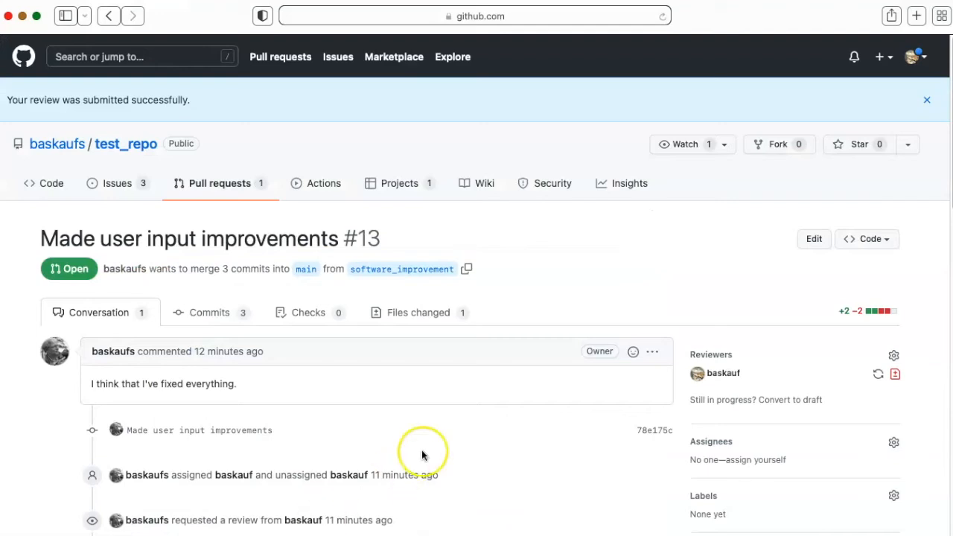
Step: Open the updated diff and mark big_application.py as viewed
{"action": "left_click", "coordinate": [418, 312]}
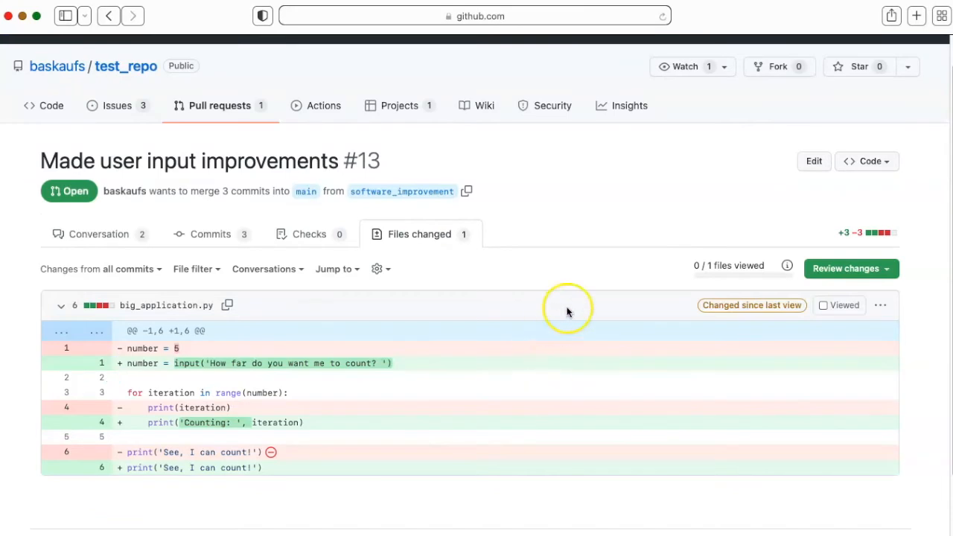
{"action": "left_click", "coordinate": [823, 305]}
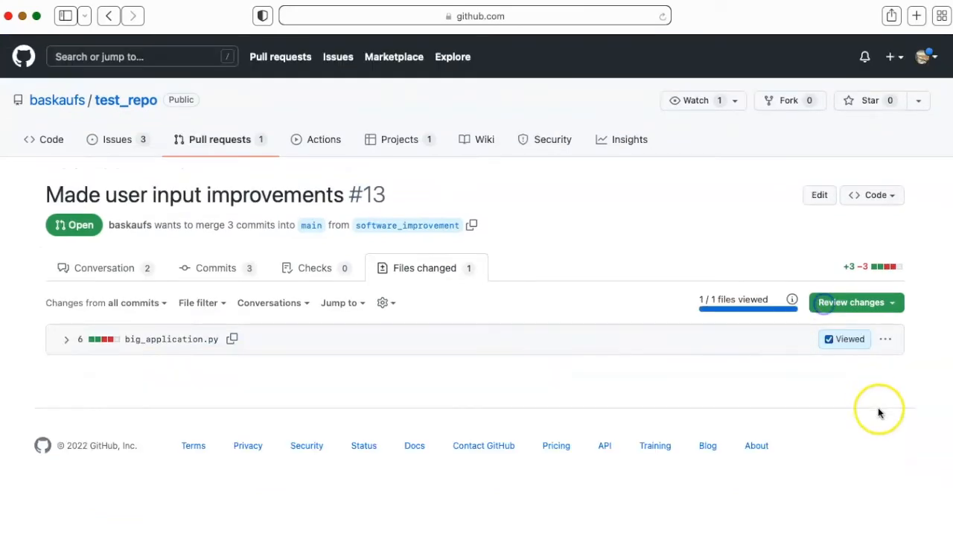
Step: Submit an Approve review commenting "This looks a lot better."
{"action": "left_click", "coordinate": [851, 302]}
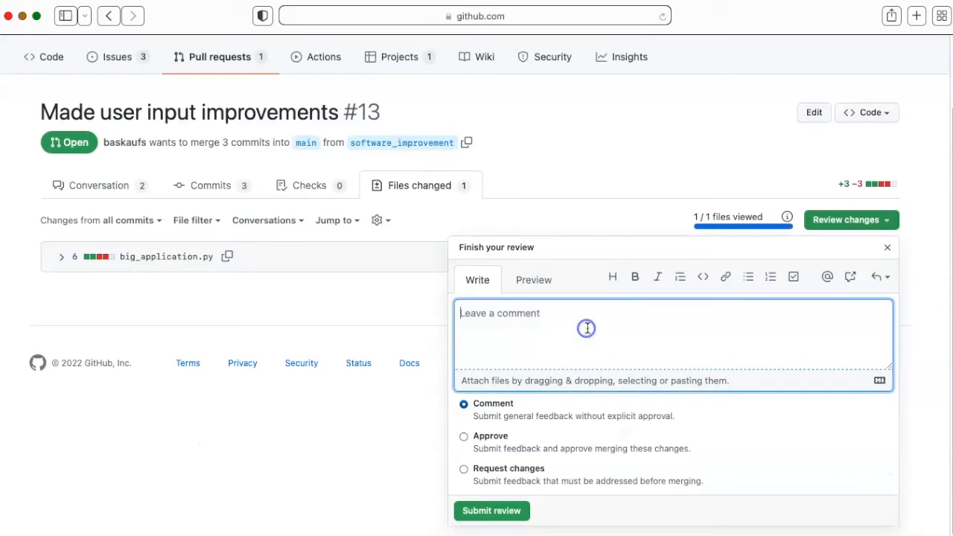
{"action": "type", "text": "This looks a lot better."}
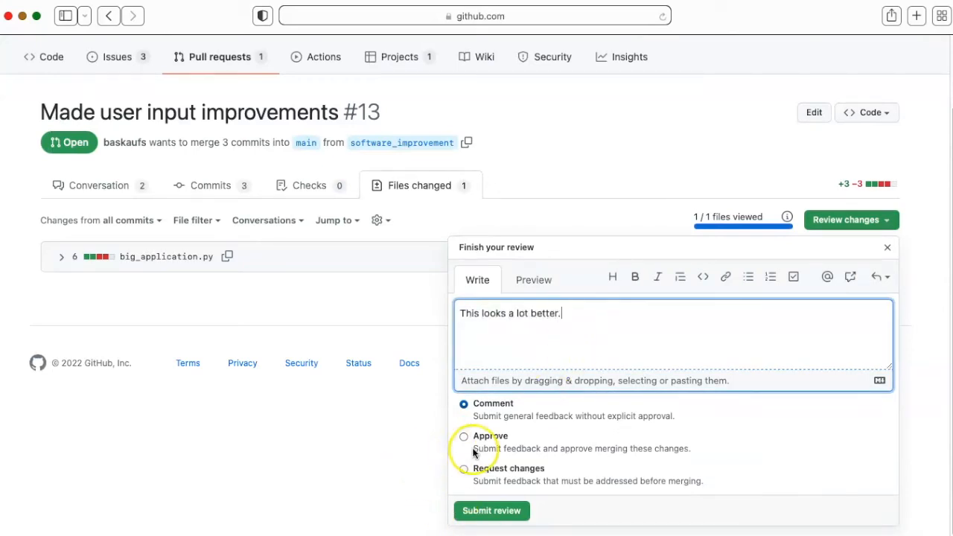
{"action": "left_click", "coordinate": [465, 436]}
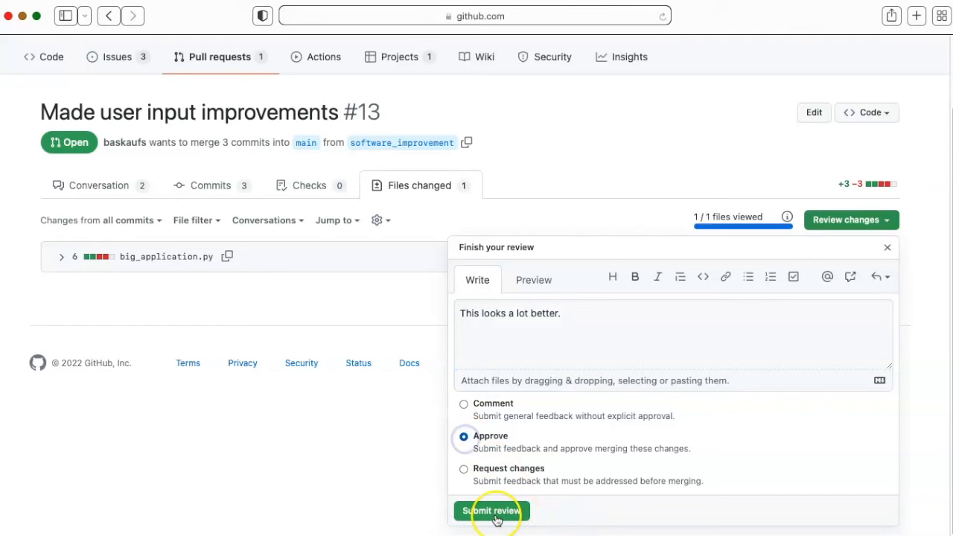
{"action": "left_click", "coordinate": [492, 511]}
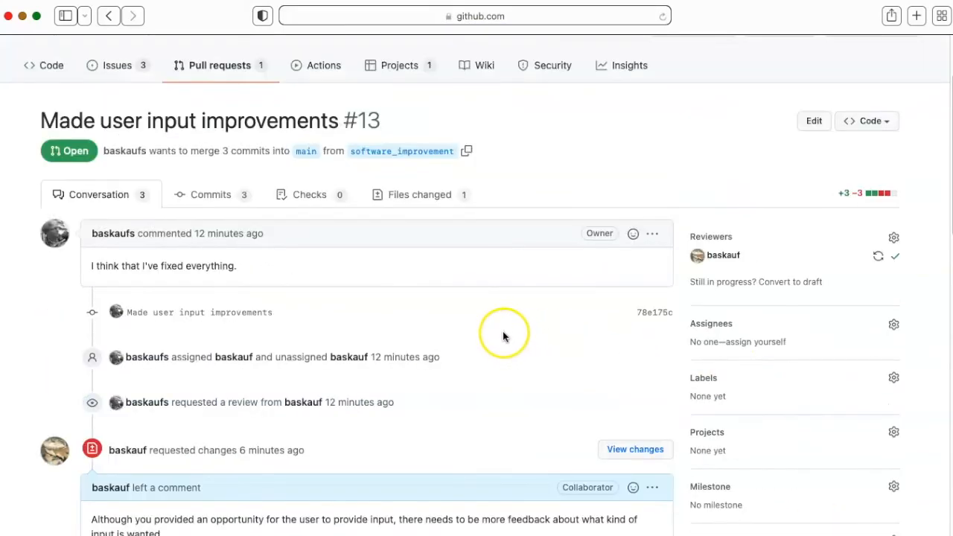
{"action": "scroll", "scroll_direction": "down", "scroll_amount": 3}
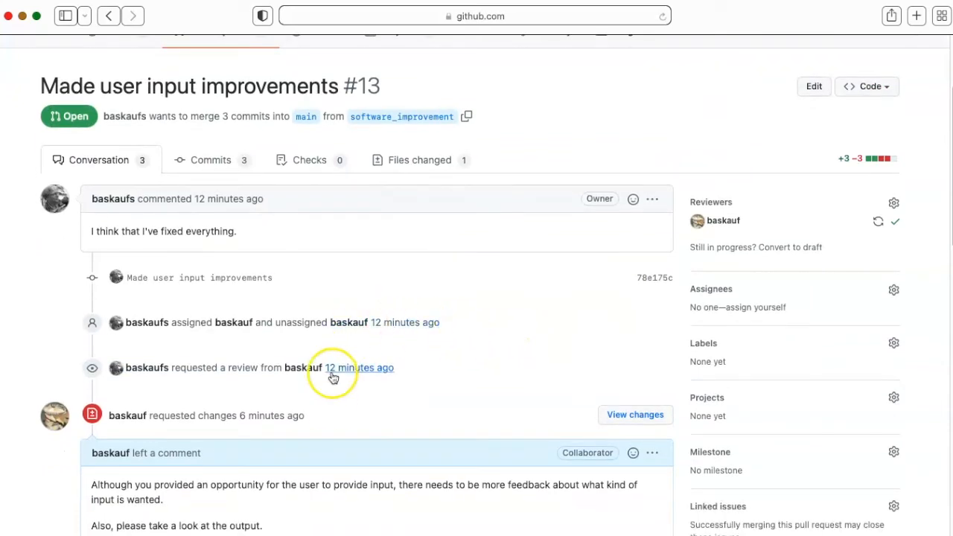
{"action": "scroll", "scroll_direction": "down", "scroll_amount": 3}
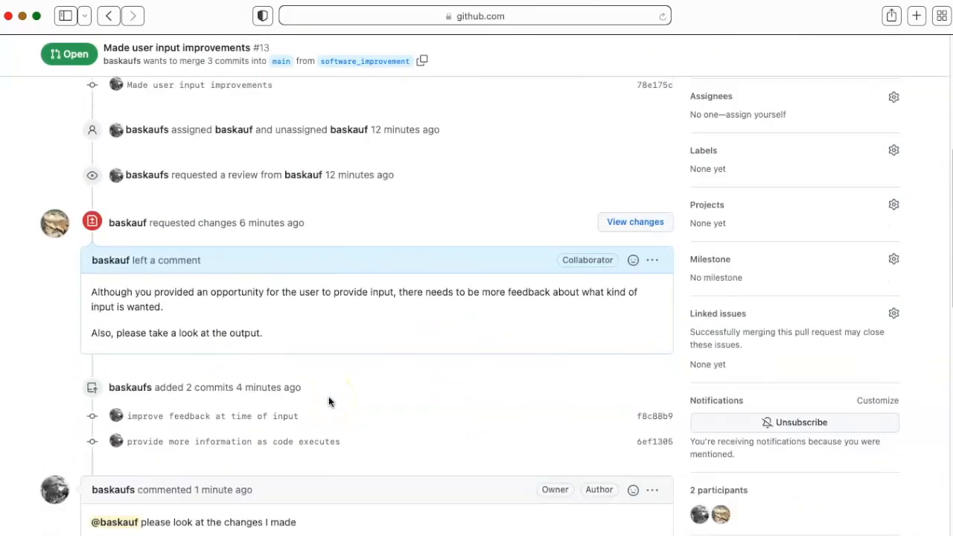
{"action": "scroll", "scroll_direction": "down", "scroll_amount": 3}
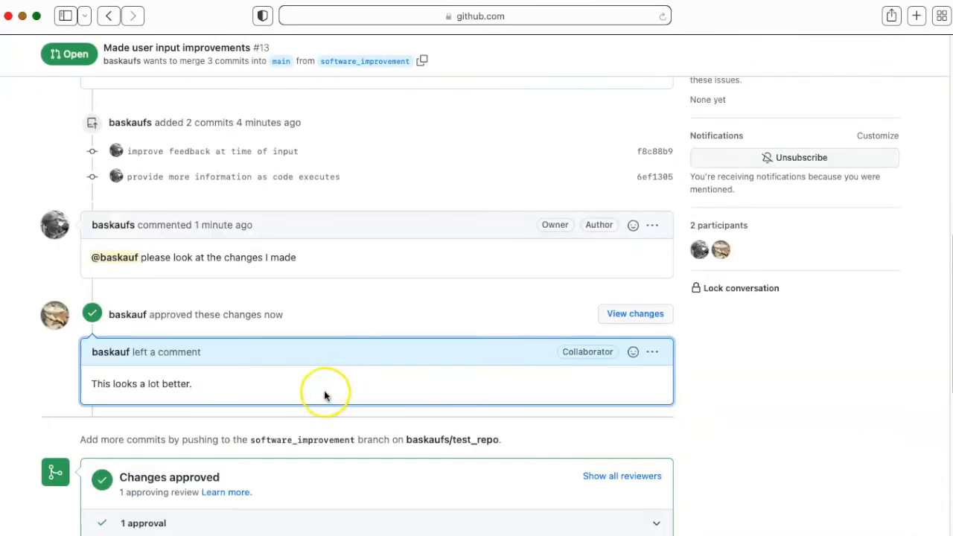
{"action": "scroll", "scroll_direction": "down", "scroll_amount": 3}
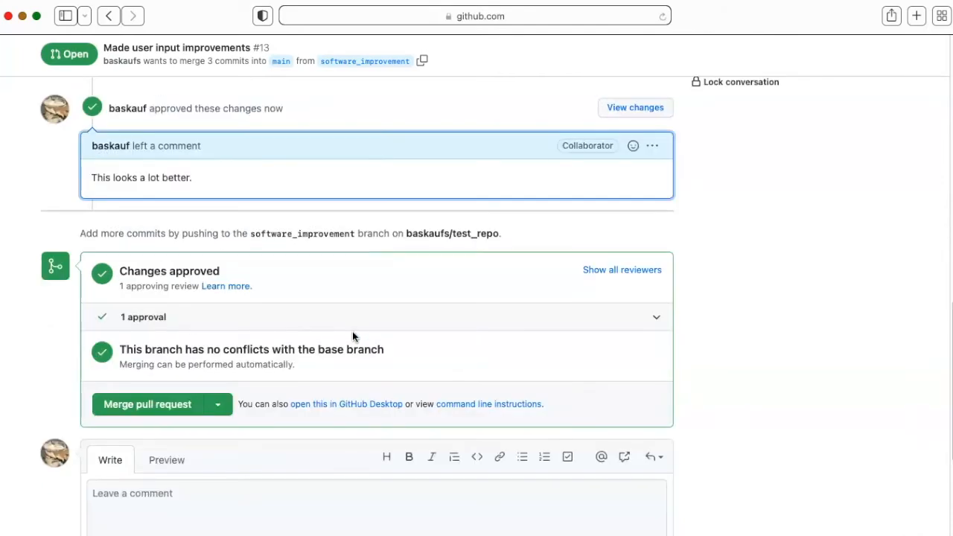
Step: Merge pull request #13 into main, then delete software_improvement on GitHub
{"action": "left_click", "coordinate": [147, 403]}
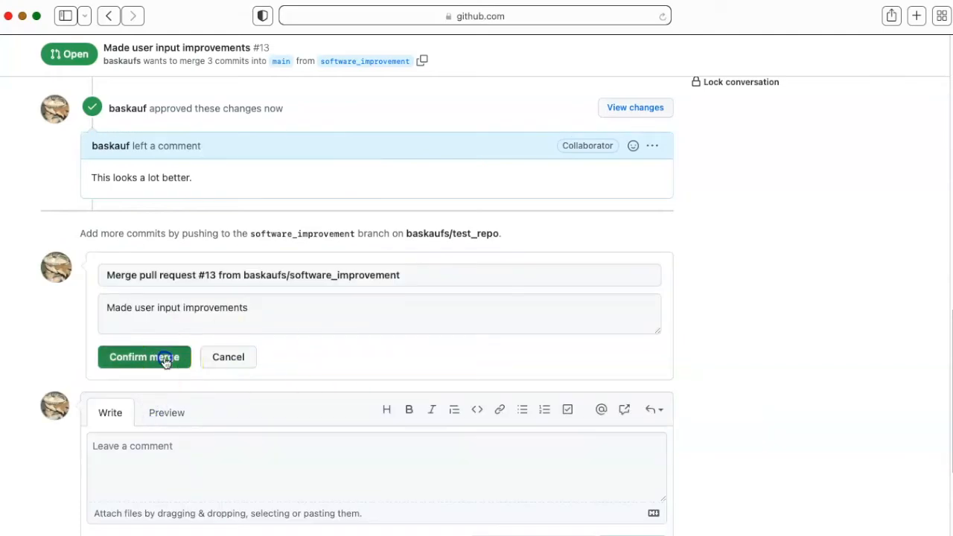
{"action": "left_click", "coordinate": [144, 357]}
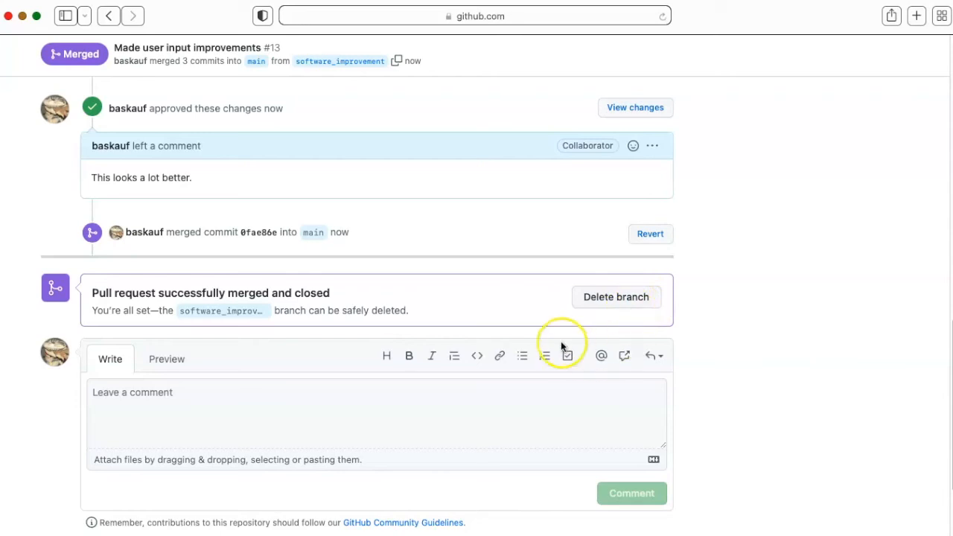
{"action": "mouse_move", "coordinate": [557, 337]}
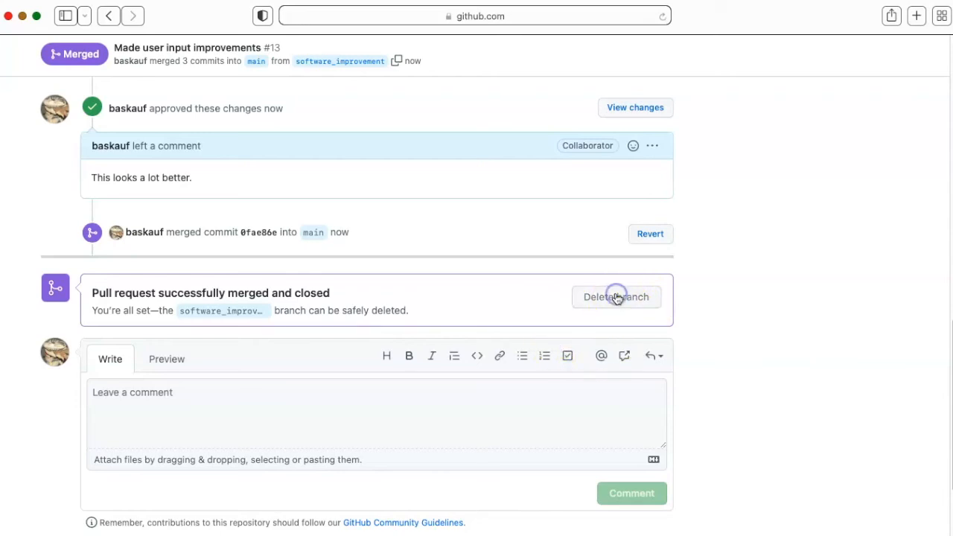
{"action": "left_click", "coordinate": [616, 297]}
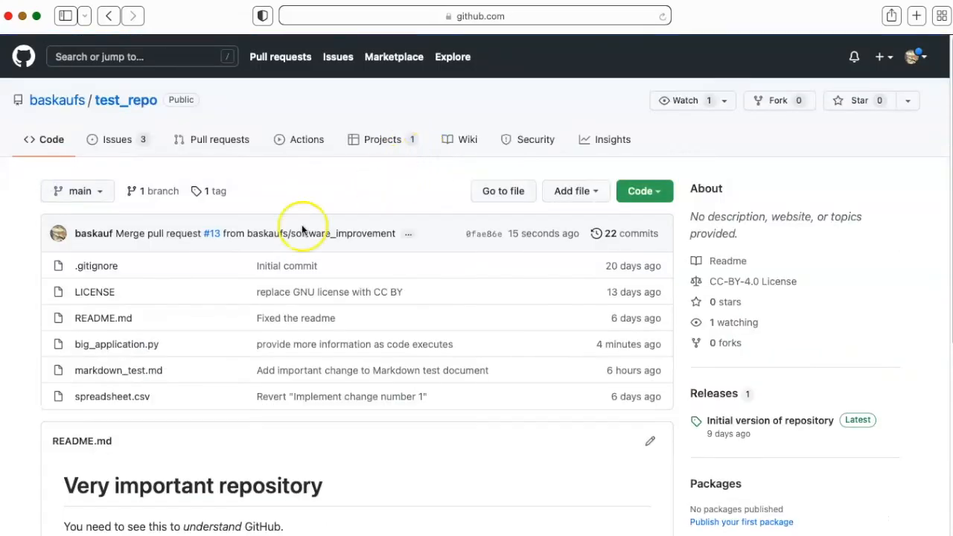
{"action": "mouse_move", "coordinate": [203, 209]}
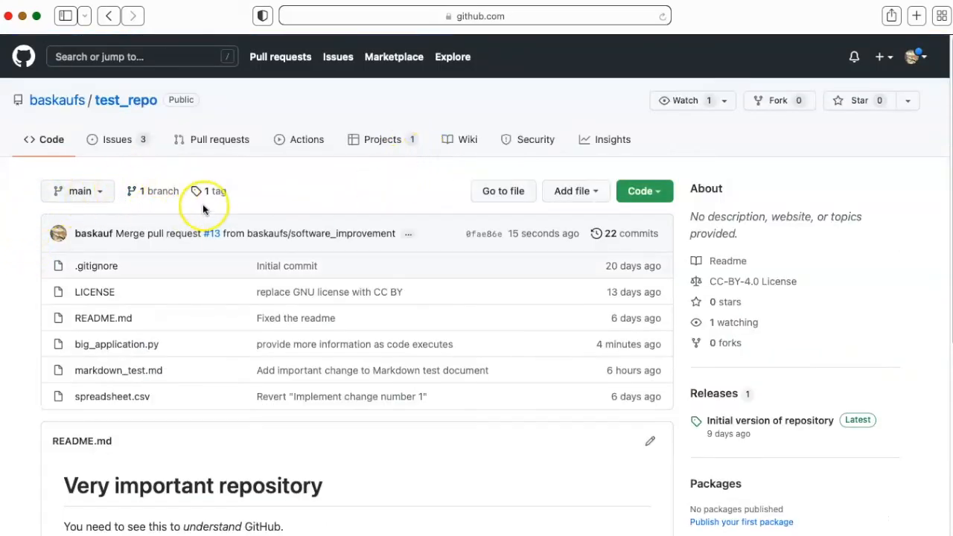
Step: Open test_repo's branch list to confirm only main remains
{"action": "left_click", "coordinate": [78, 191]}
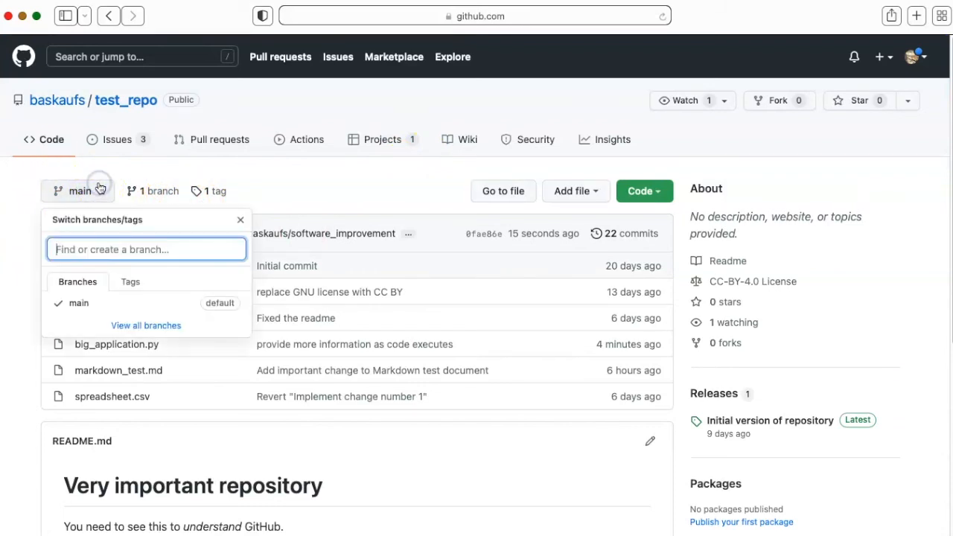
{"action": "left_click", "coordinate": [192, 433]}
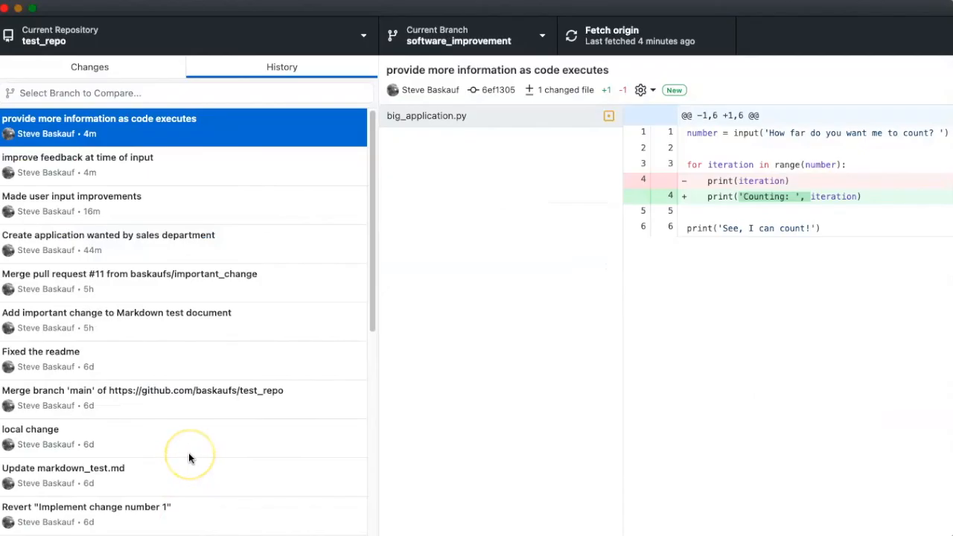
{"action": "mouse_move", "coordinate": [211, 382]}
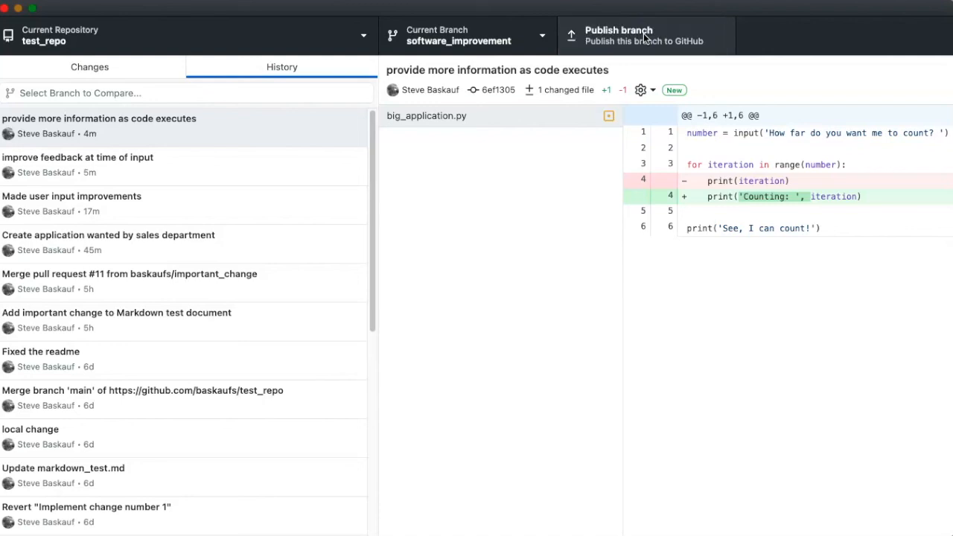
{"action": "mouse_move", "coordinate": [484, 282]}
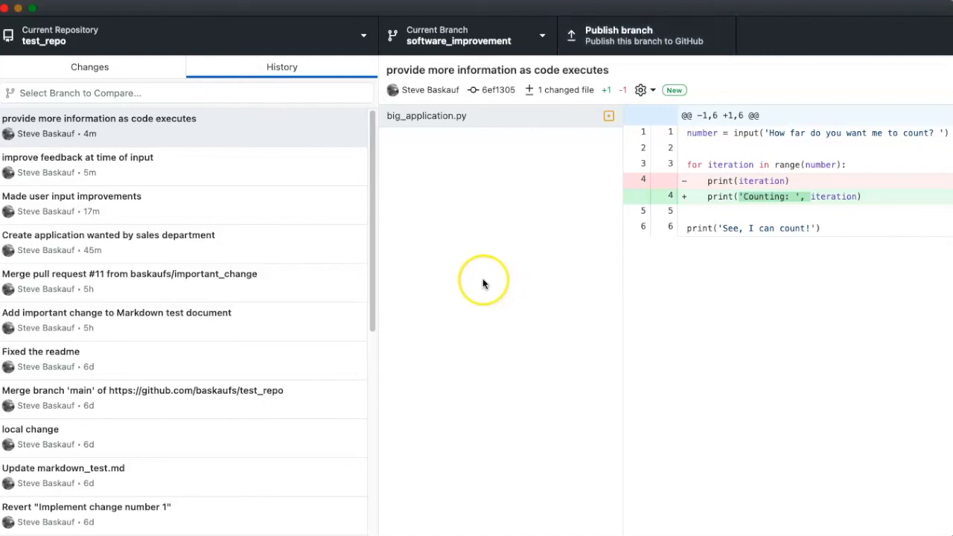
Step: Check out main in test_repo and fetch origin to bring in the pull request #13 merge commit
{"action": "left_click", "coordinate": [468, 35]}
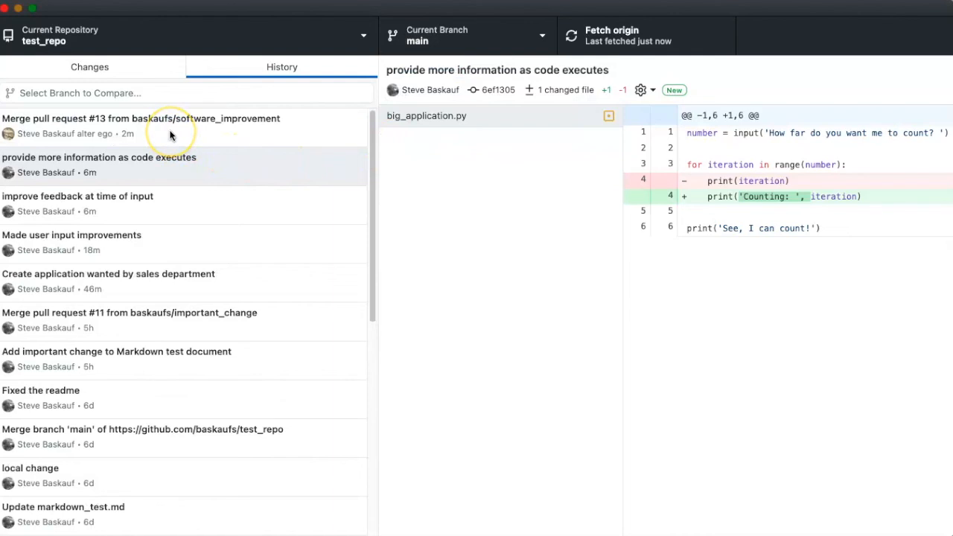
{"action": "mouse_move", "coordinate": [290, 238]}
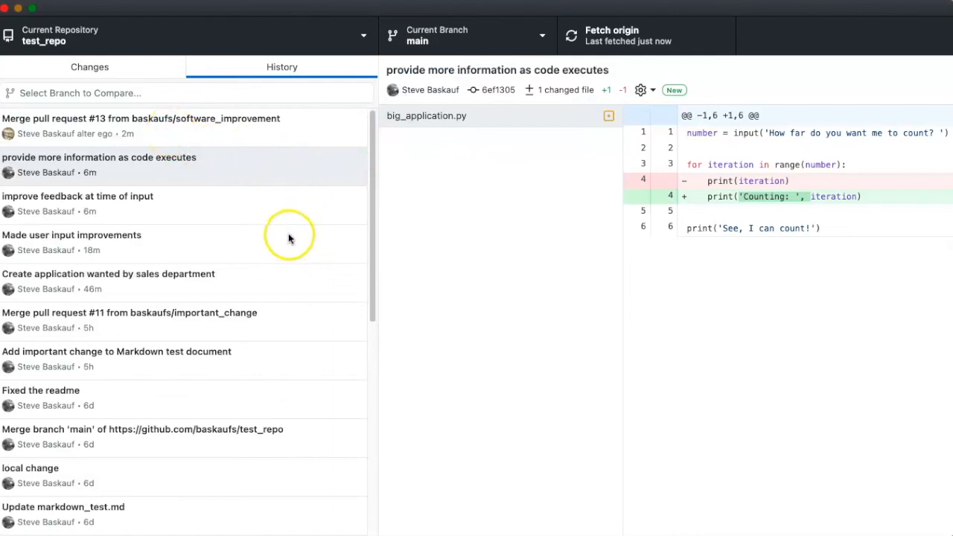
{"action": "mouse_move", "coordinate": [279, 214]}
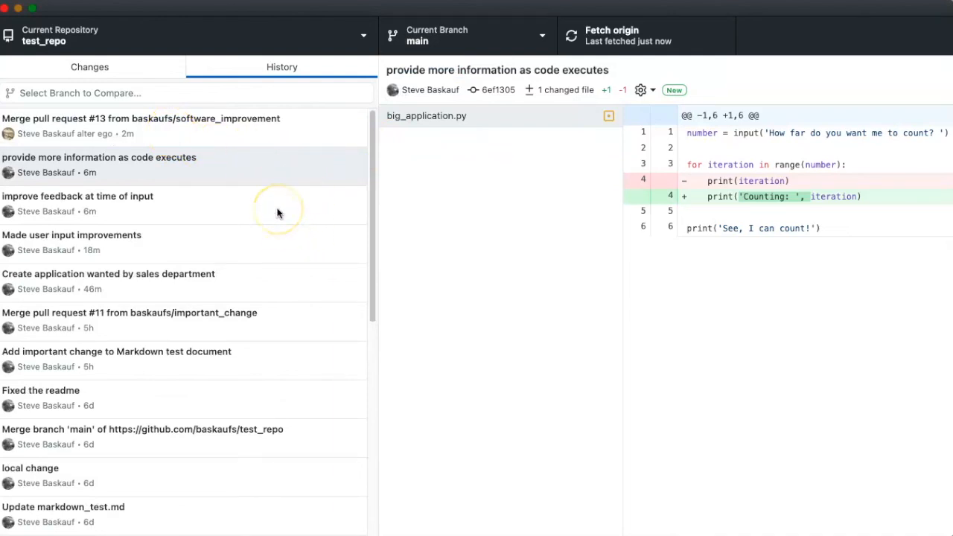
Step: Delete software_improvement locally, leaving 'delete on remote' unchecked so the remote branch stays
{"action": "left_click", "coordinate": [467, 35]}
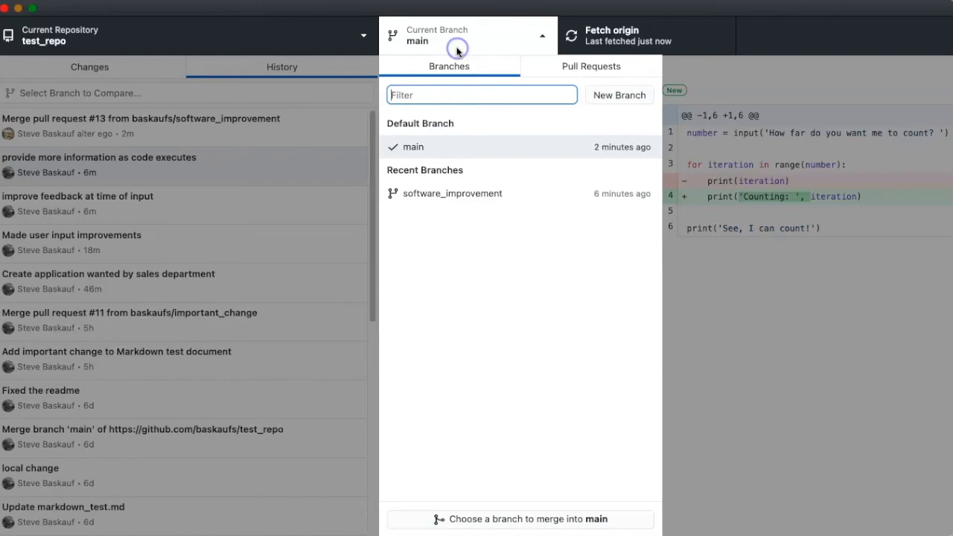
{"action": "left_click", "coordinate": [452, 192]}
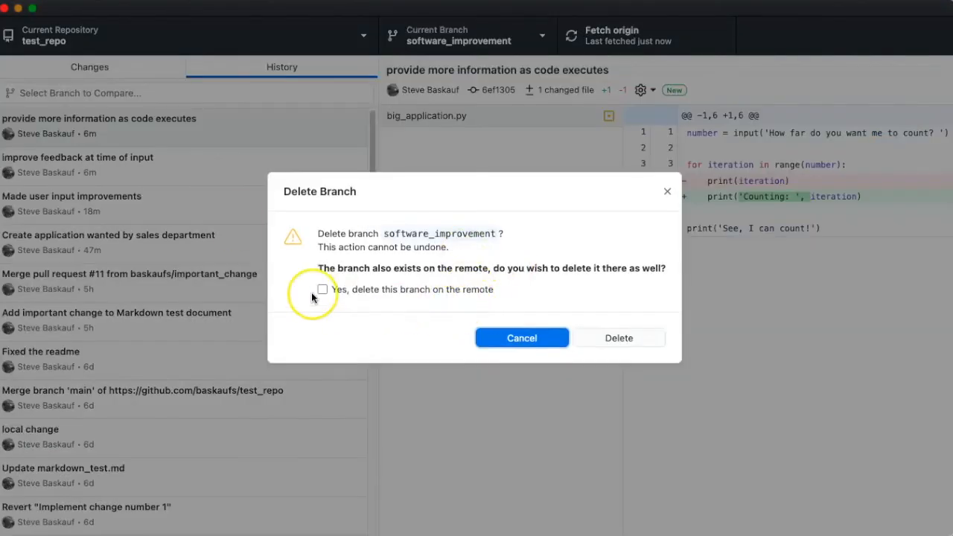
{"action": "left_click", "coordinate": [323, 289]}
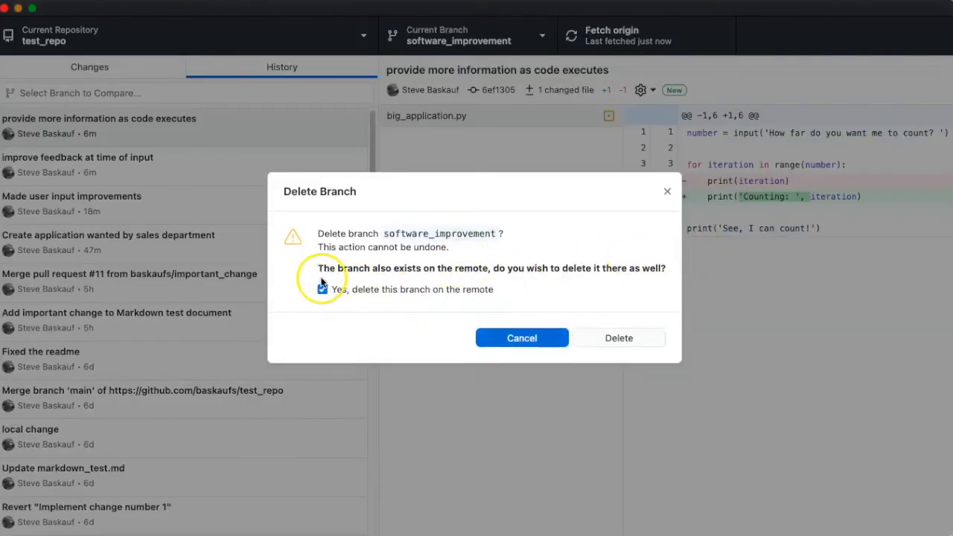
{"action": "left_click", "coordinate": [322, 289]}
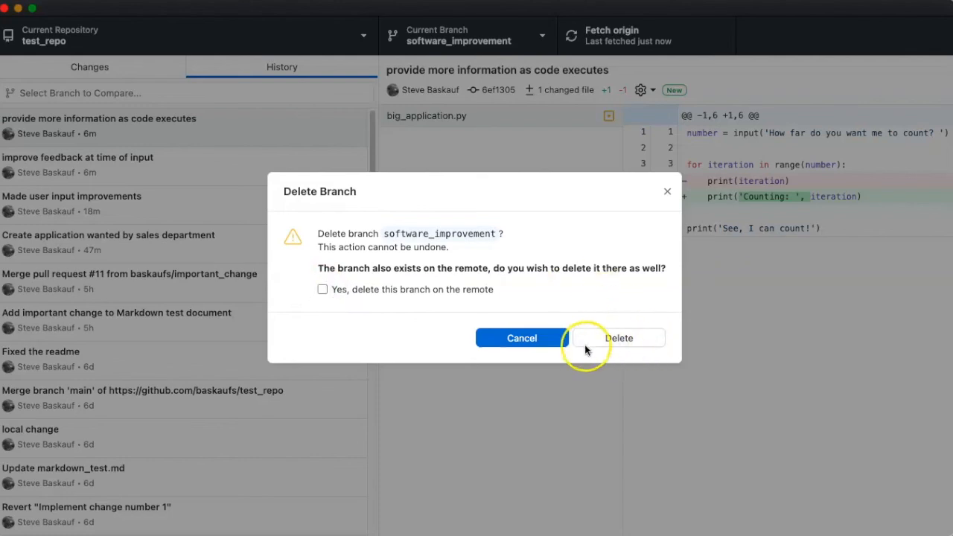
{"action": "left_click", "coordinate": [619, 337]}
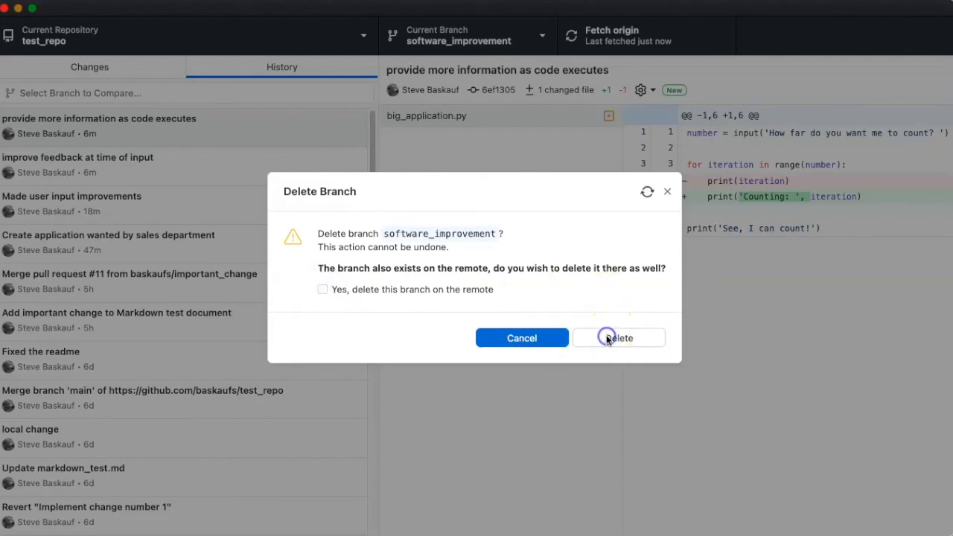
{"action": "left_click", "coordinate": [619, 338]}
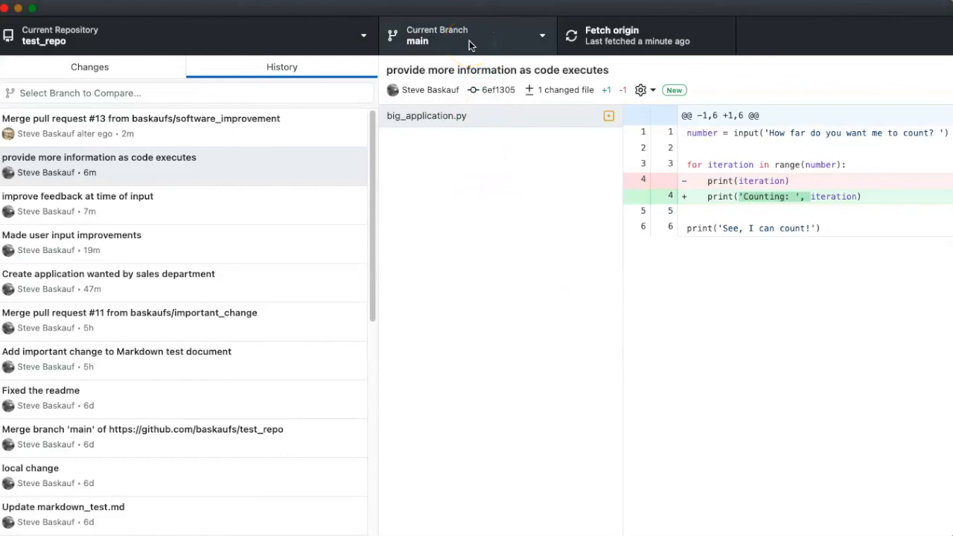
{"action": "left_click", "coordinate": [468, 36]}
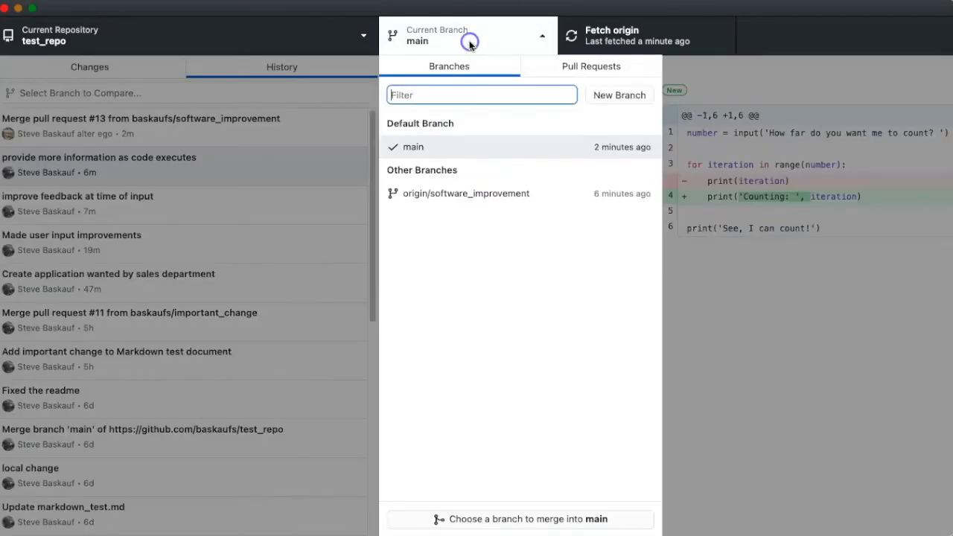
{"action": "left_click", "coordinate": [468, 35]}
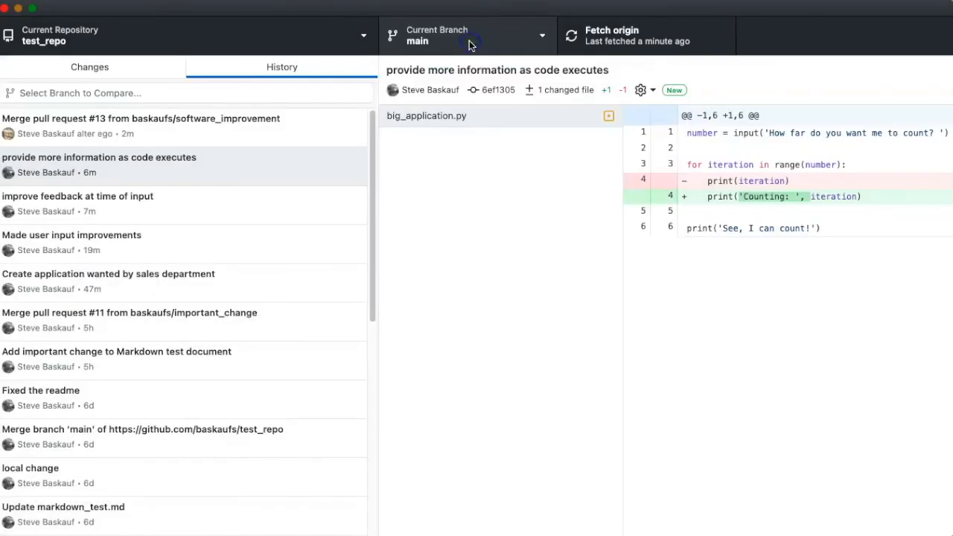
{"action": "mouse_move", "coordinate": [596, 41]}
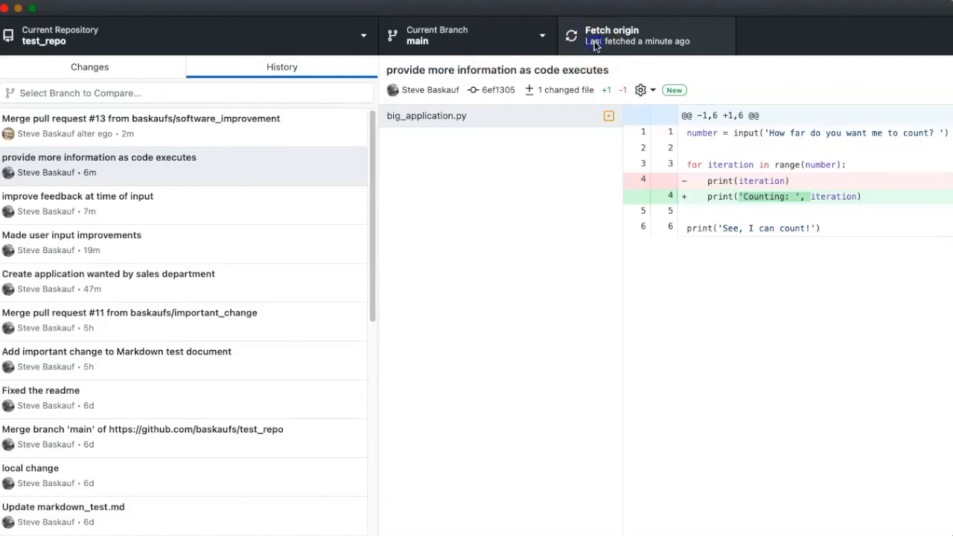